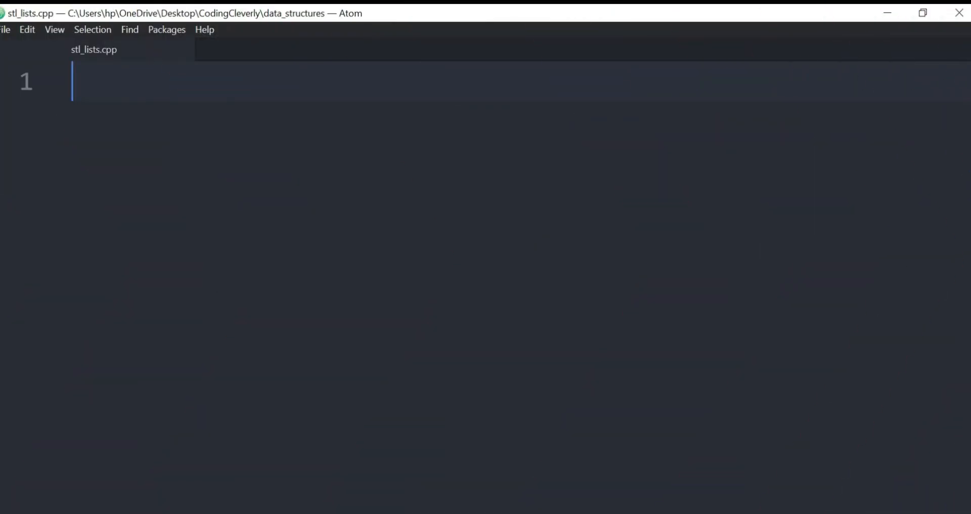
# Write #include <iostream>, using namespace std; and an int main() that returns 0.
pyautogui.write('#include <iostre')
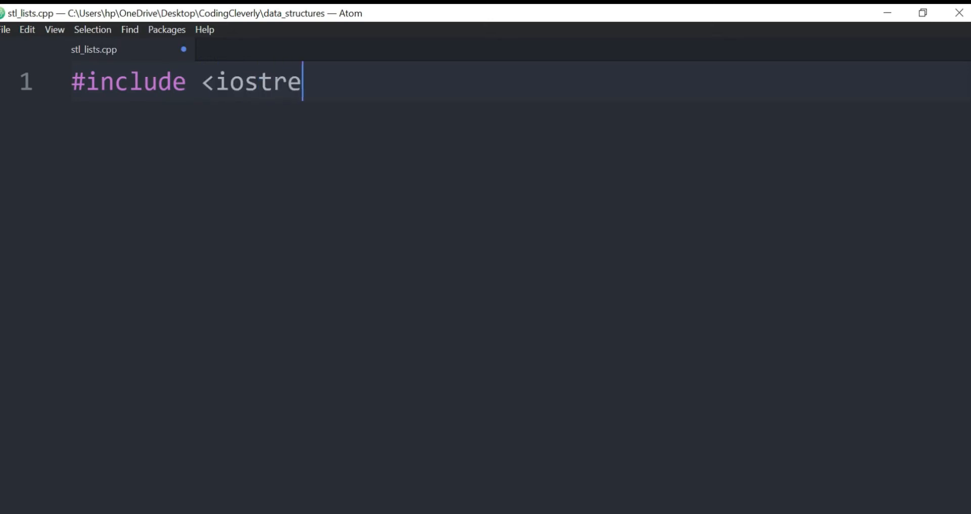
pyautogui.write('am>')
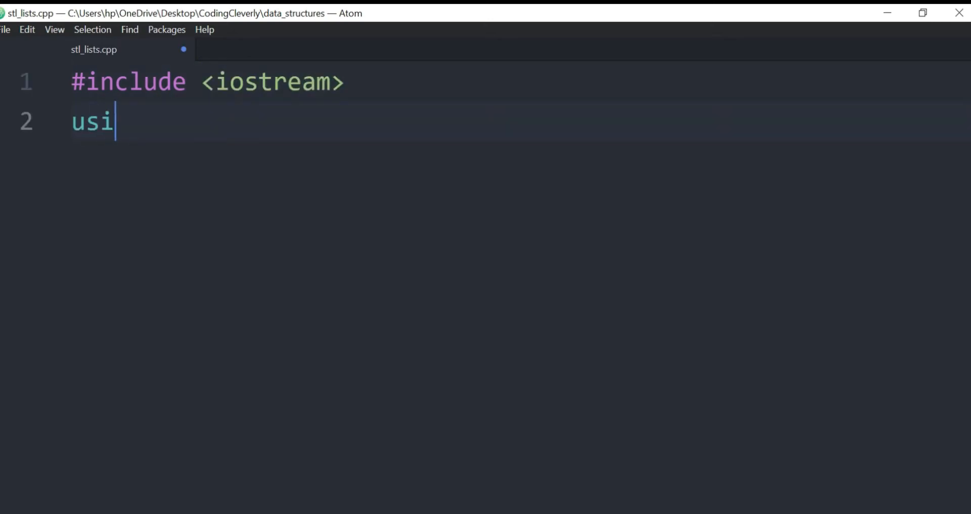
pyautogui.write('ng nam')
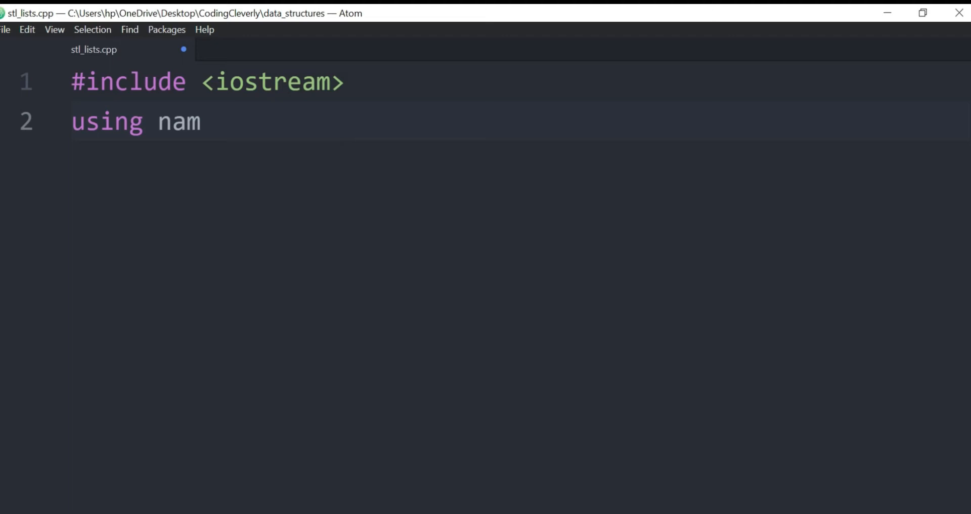
pyautogui.write('espace std;')
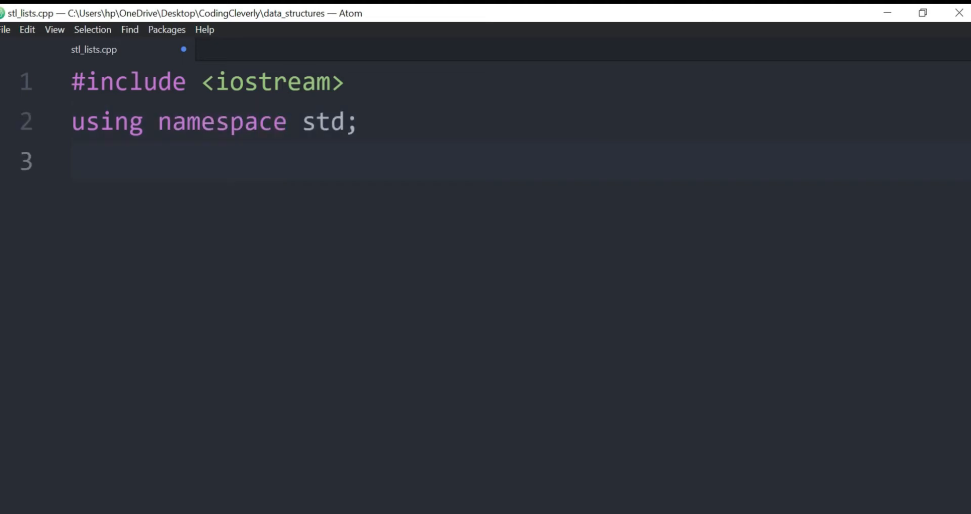
pyautogui.write('int main(')
pyautogui.write('{')
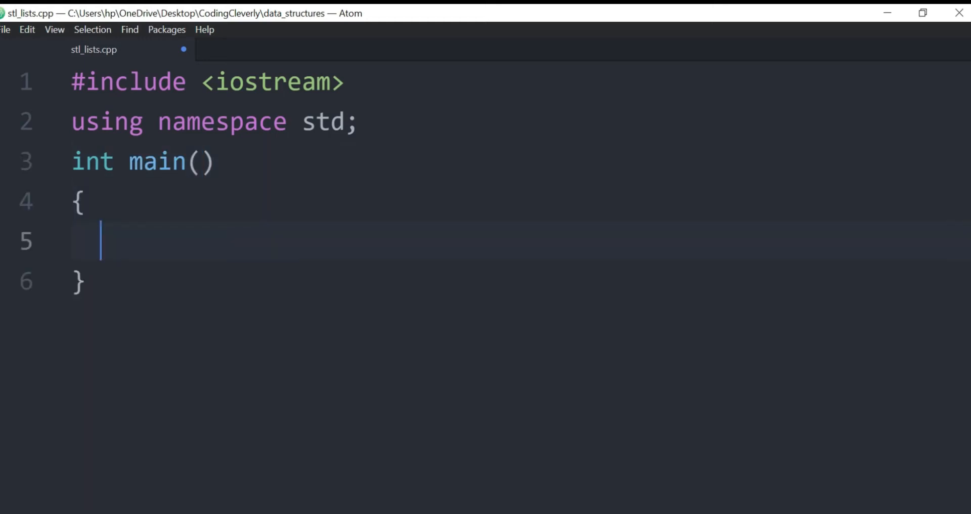
pyautogui.write('return')
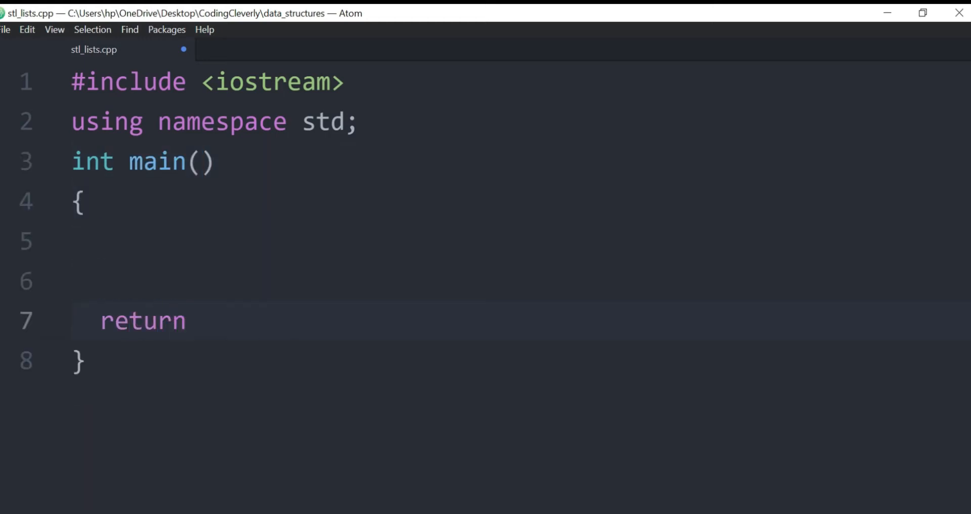
pyautogui.write('0;')
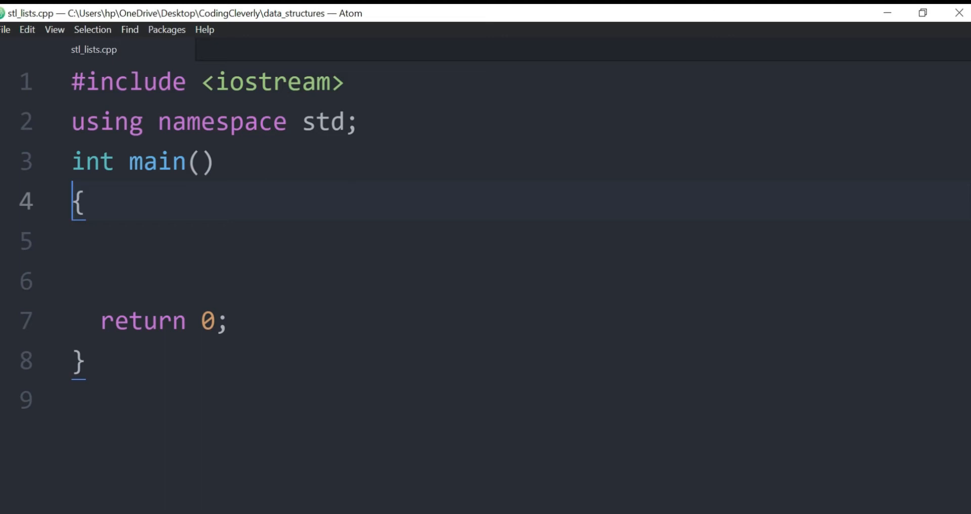
# Add #include <iterator> on a new line under the iostream include.
pyautogui.press('enter')
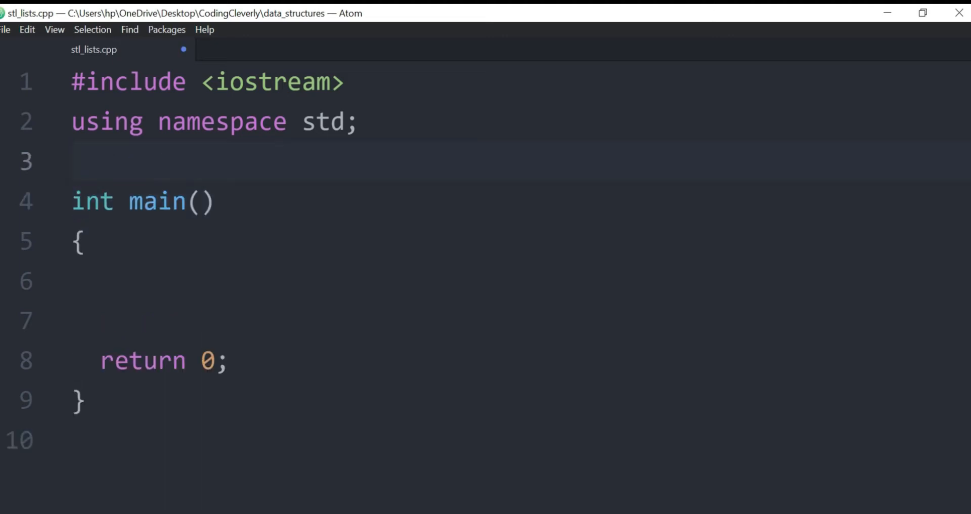
pyautogui.write('#')
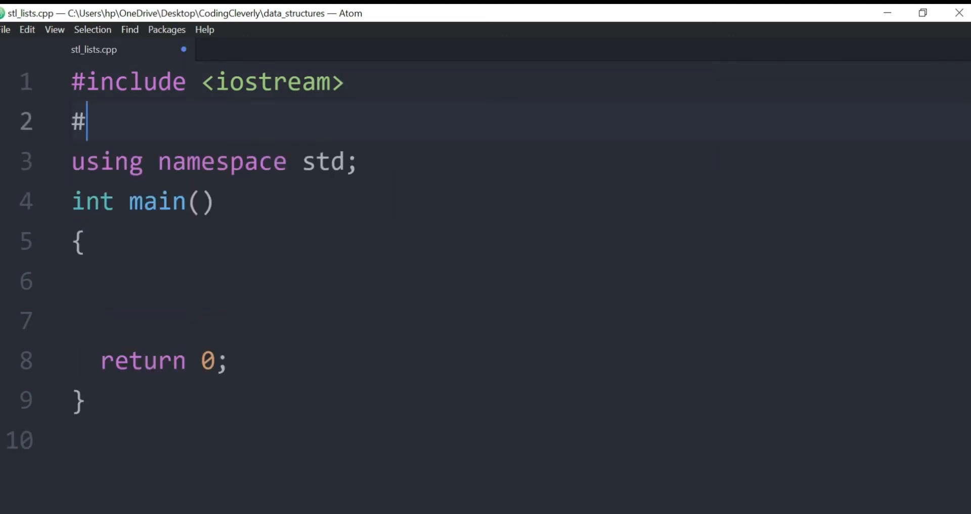
pyautogui.write('include <')
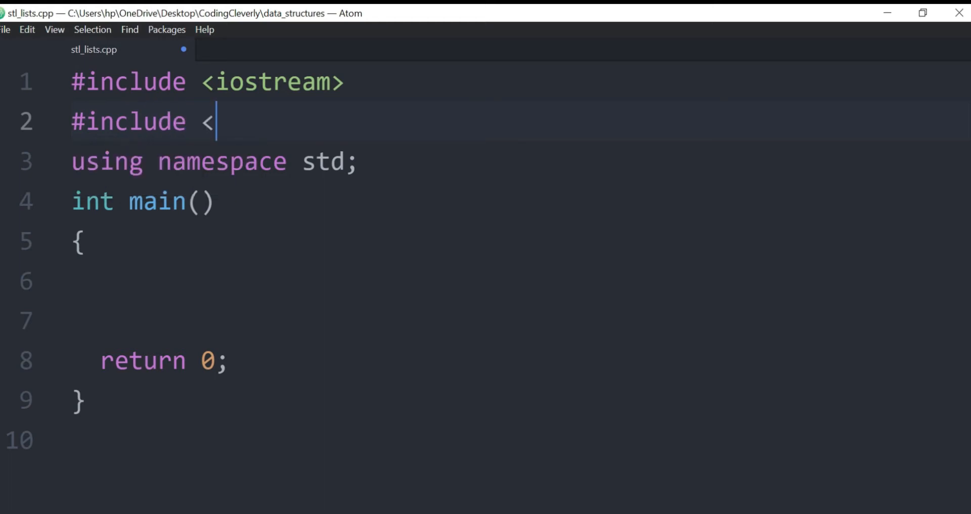
pyautogui.write('>')
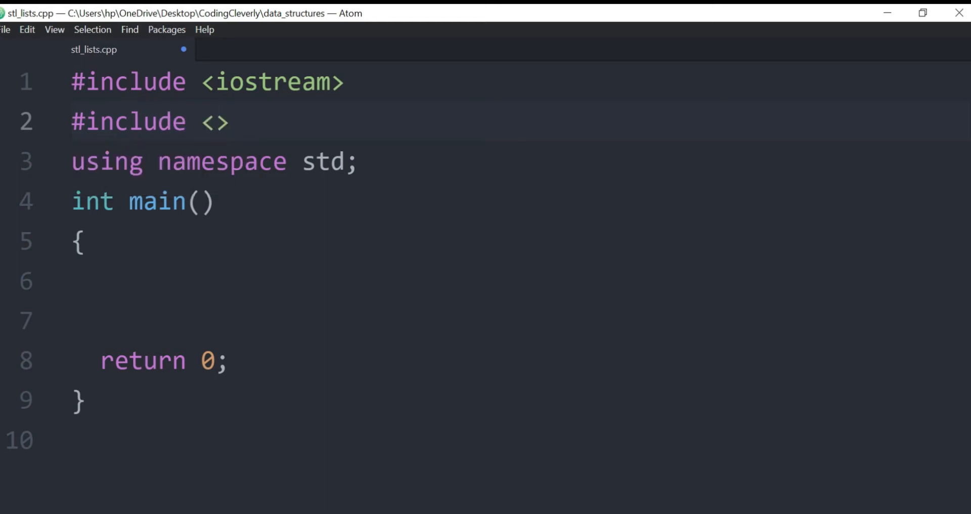
pyautogui.write('iterator')
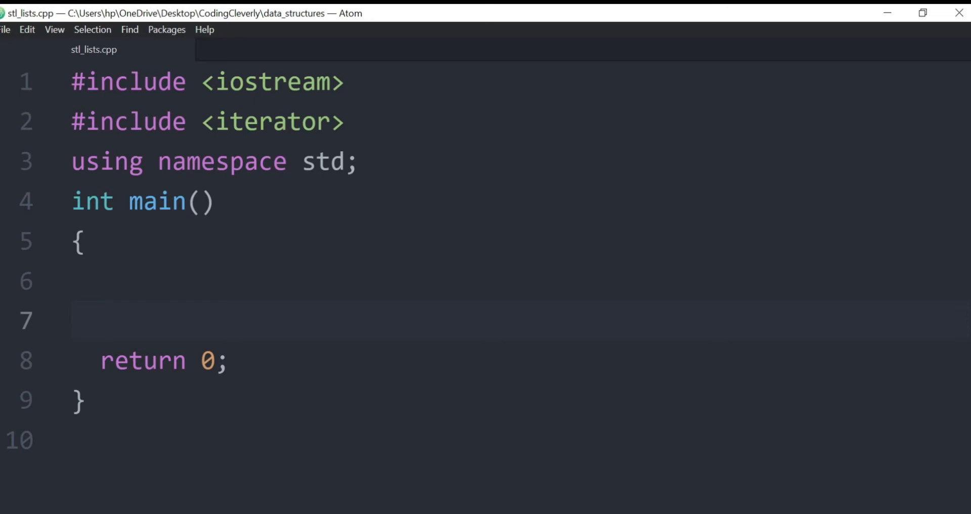
# Place the cursor at the end of line 1 to start a new #include line there.
pyautogui.click(101, 319)
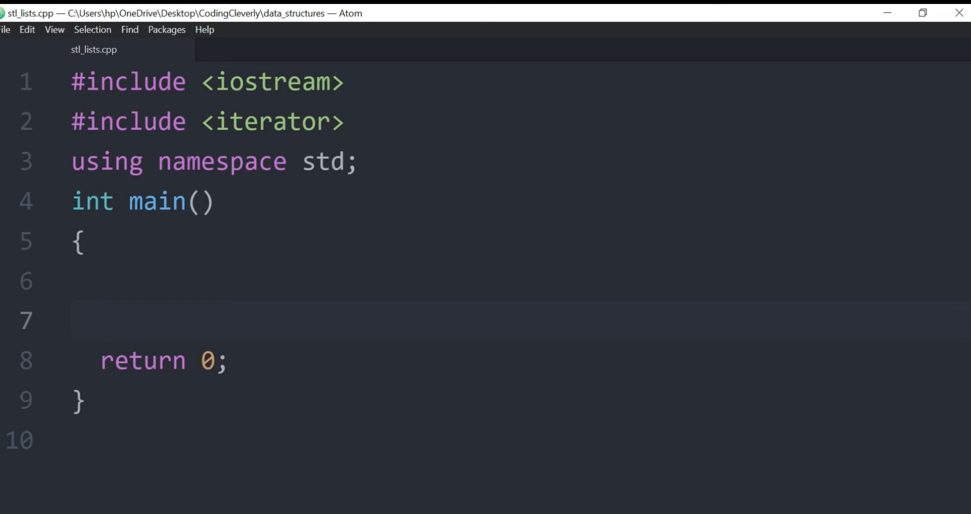
pyautogui.click(102, 320)
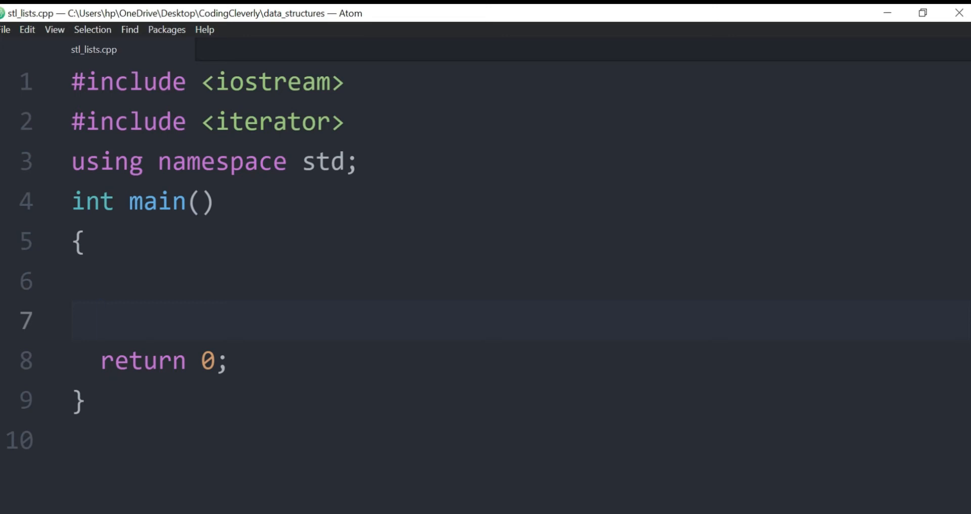
pyautogui.click(100, 320)
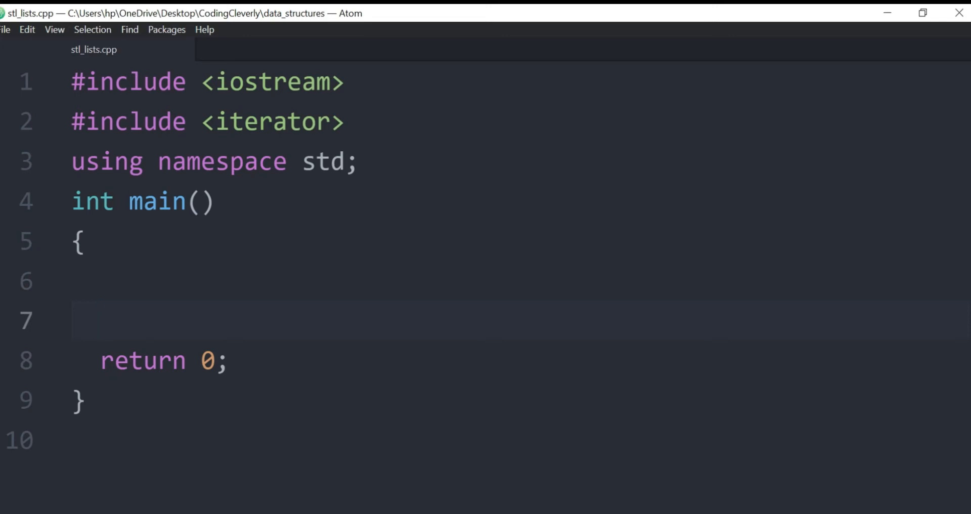
pyautogui.click(100, 320)
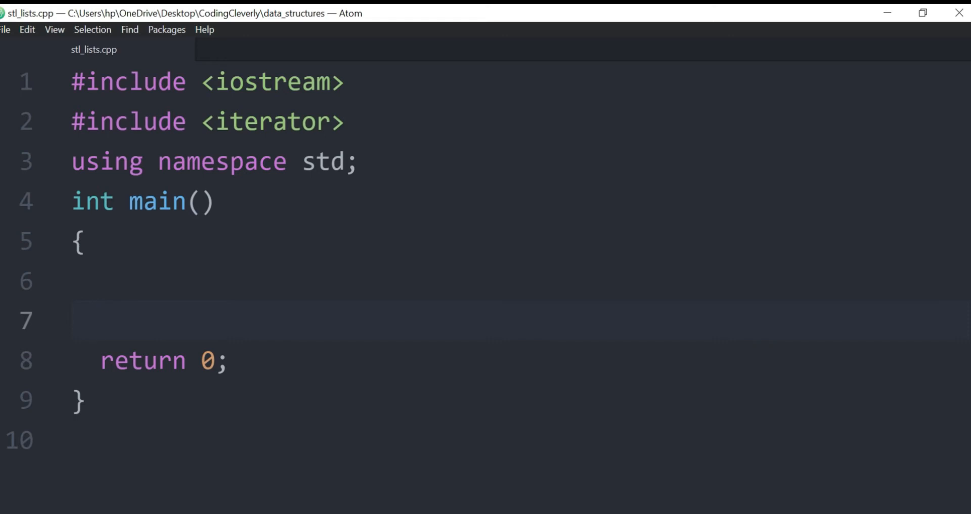
pyautogui.click(100, 320)
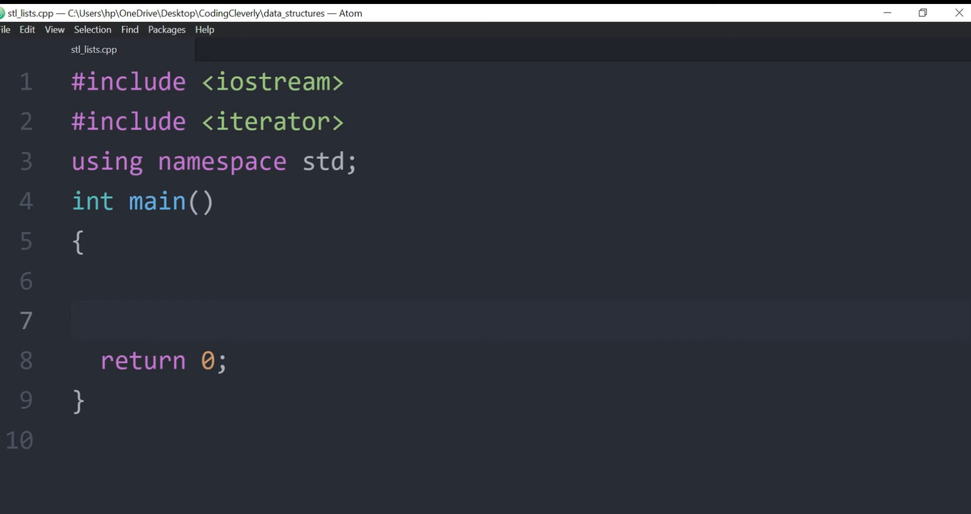
pyautogui.click(100, 319)
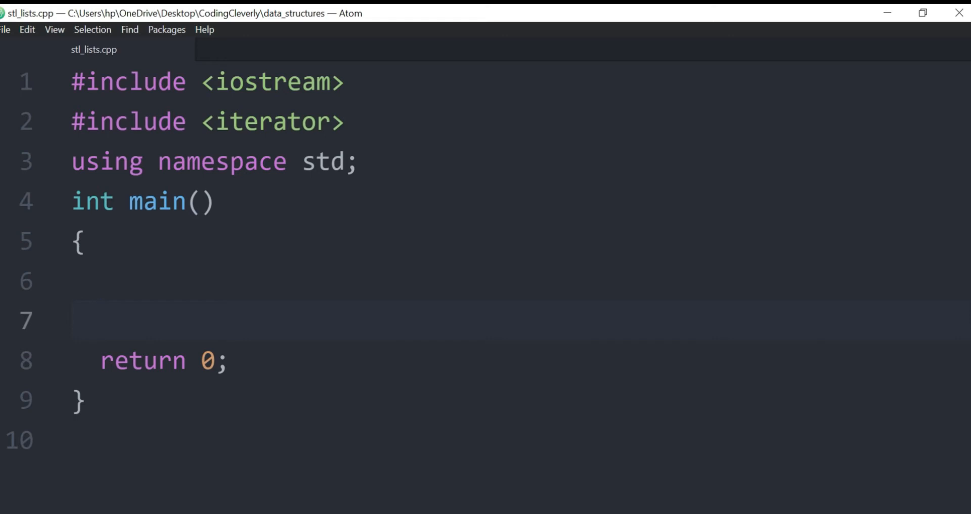
pyautogui.click(99, 320)
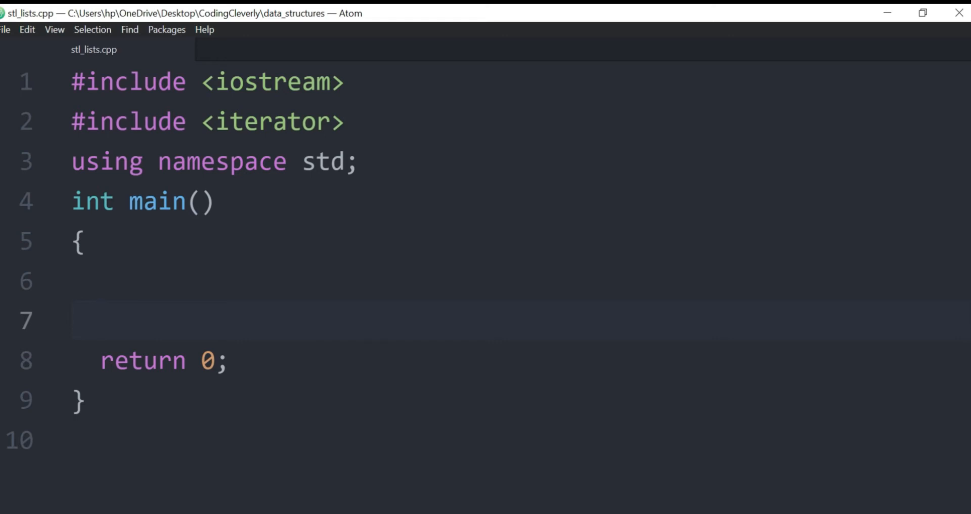
pyautogui.click(100, 319)
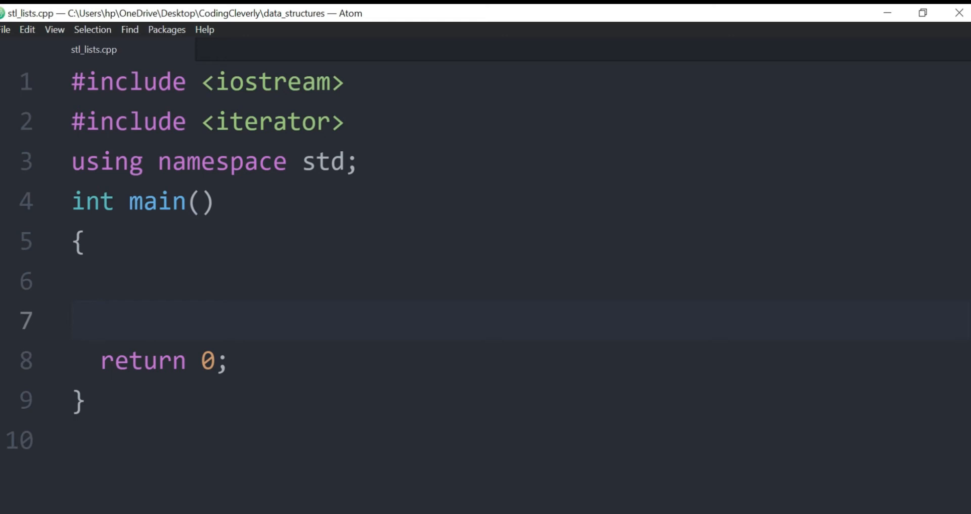
pyautogui.click(100, 319)
pyautogui.write('#inclu')
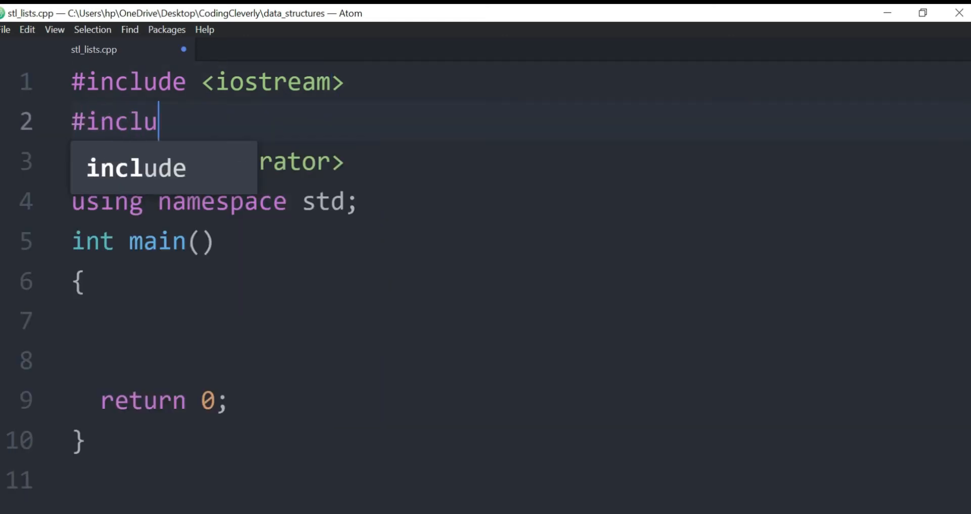
# Finish #include <vector> and declare vector<string> planets in main.
pyautogui.write('de <vector>')
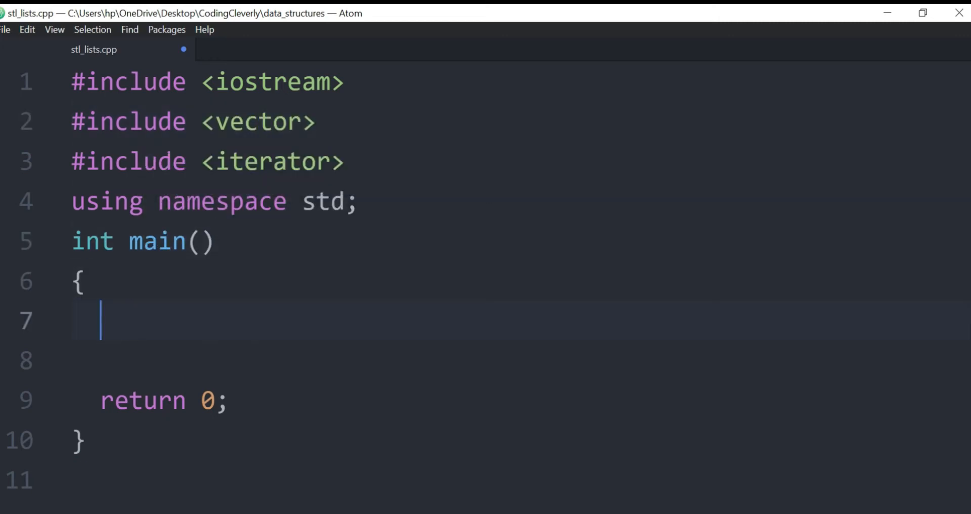
pyautogui.write('std::vecot')
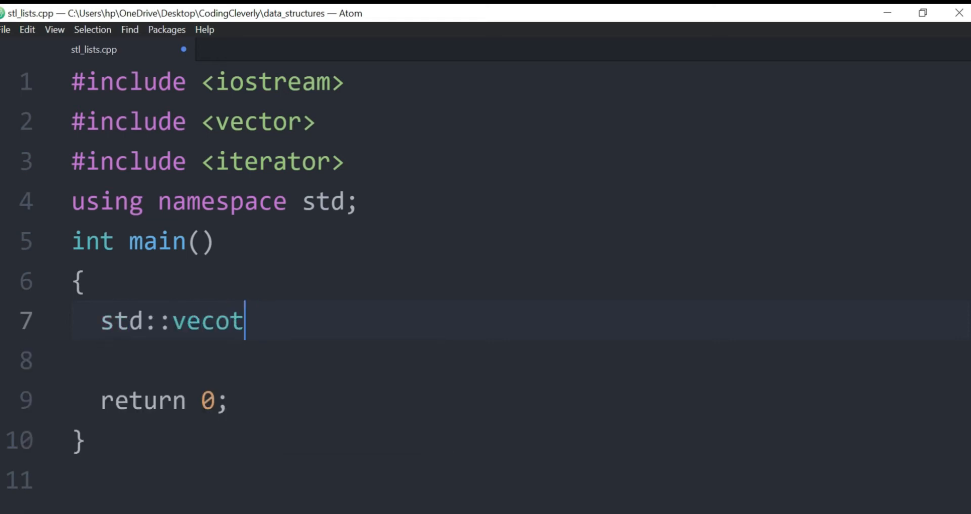
pyautogui.write('r<stri>')
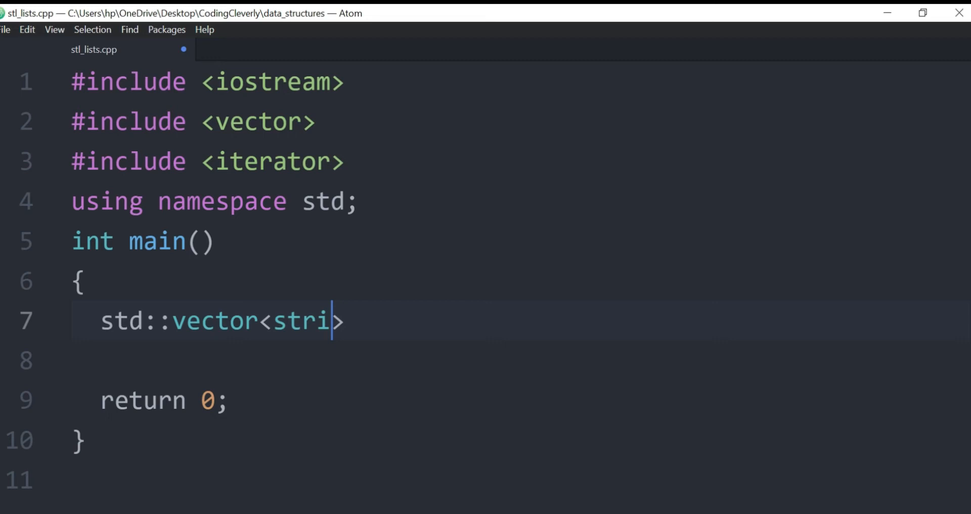
pyautogui.write('ng>  planets = {":')
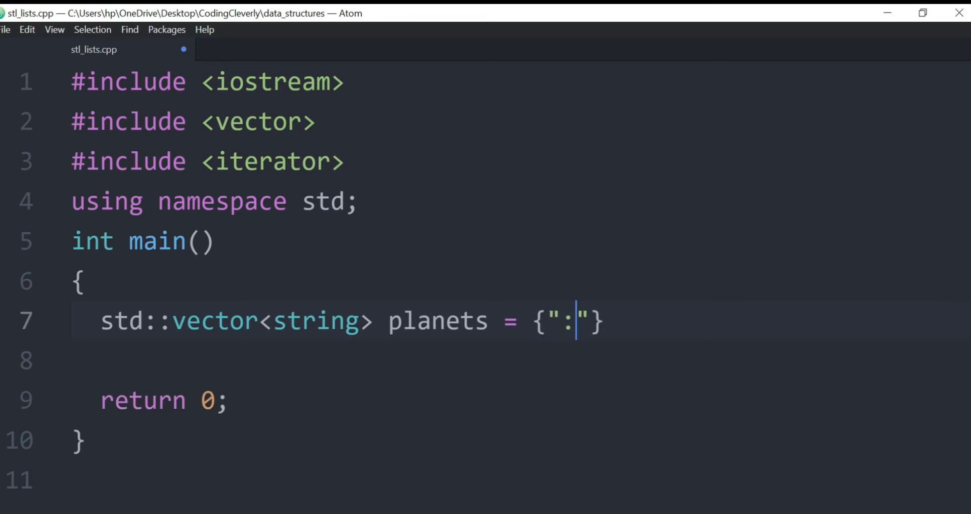
# Initialize planets with Mercury, Venus, Earth, Mars, Jupiter, Saturn, Uranus, Neptune.
pyautogui.write('Mer')
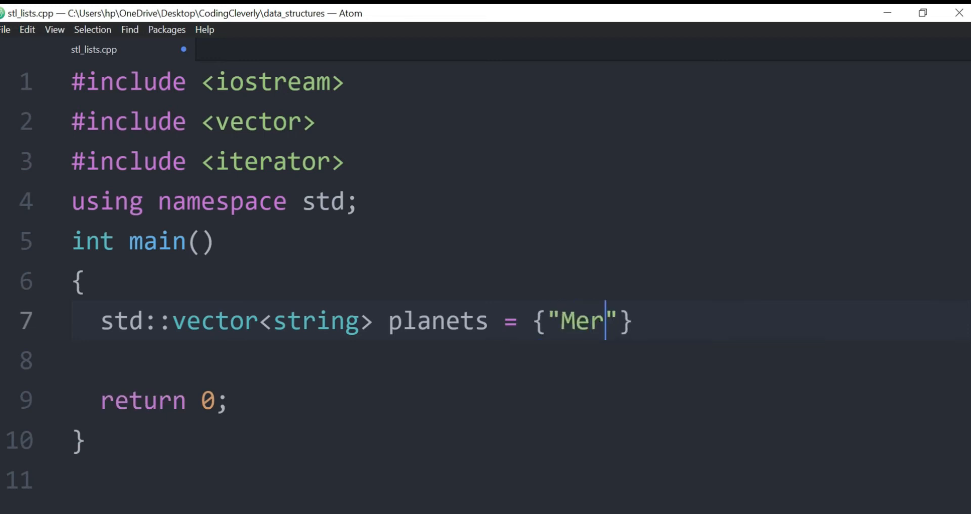
pyautogui.write('cury')
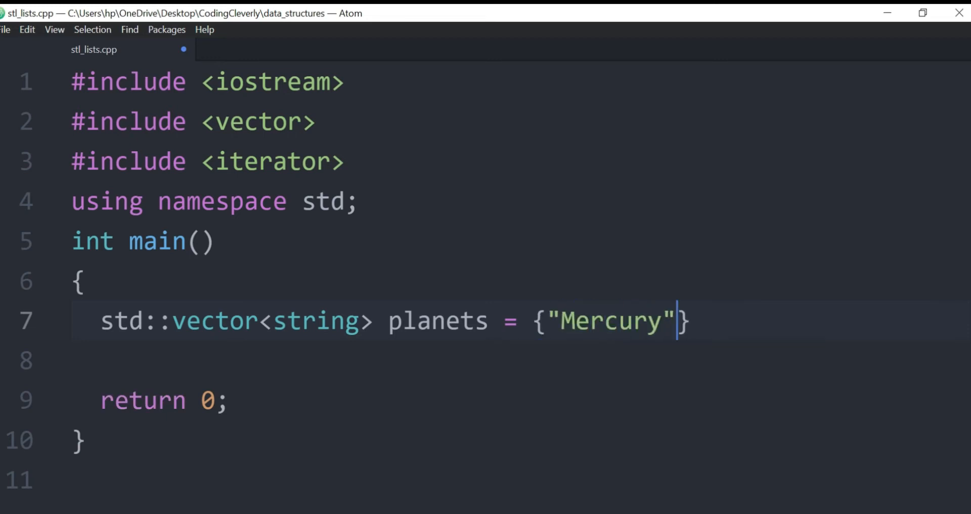
pyautogui.write(', "Ve')
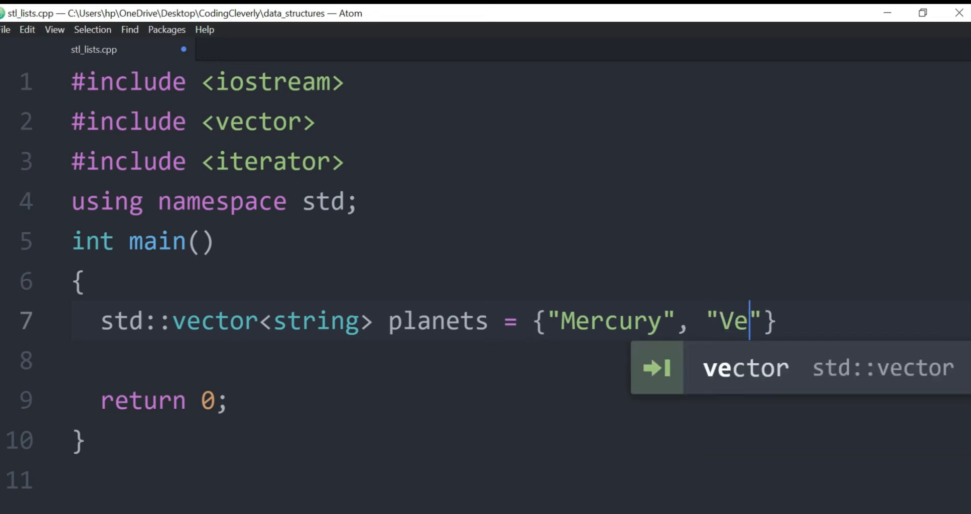
pyautogui.write('nus", "')
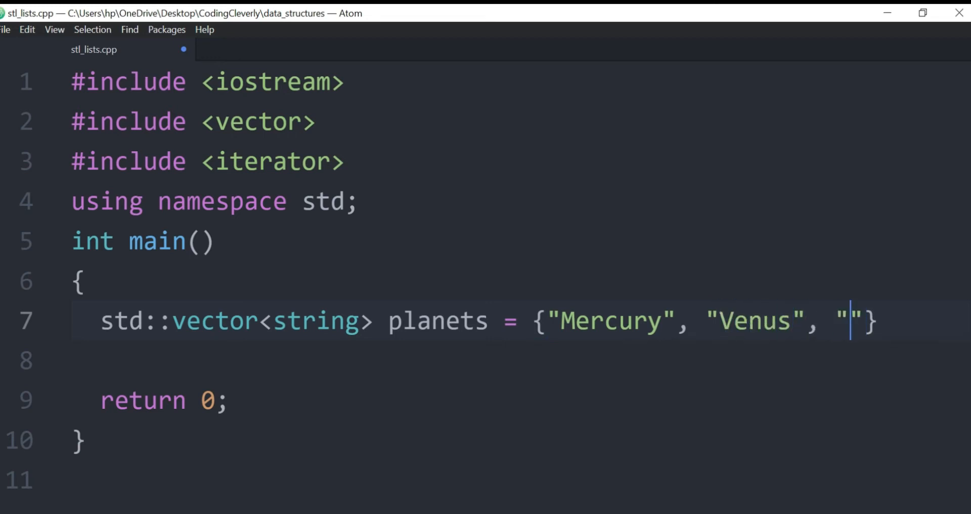
pyautogui.write('Earth", "')
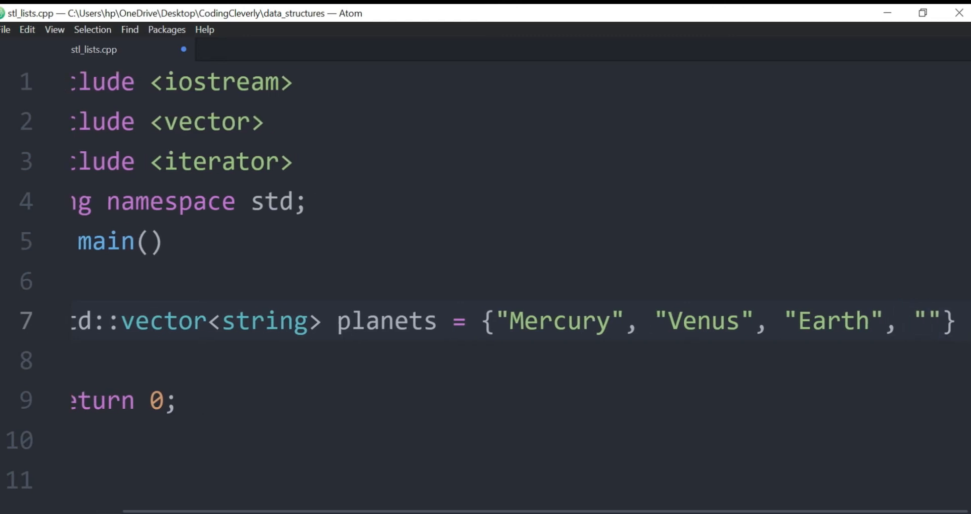
pyautogui.write('Mars')
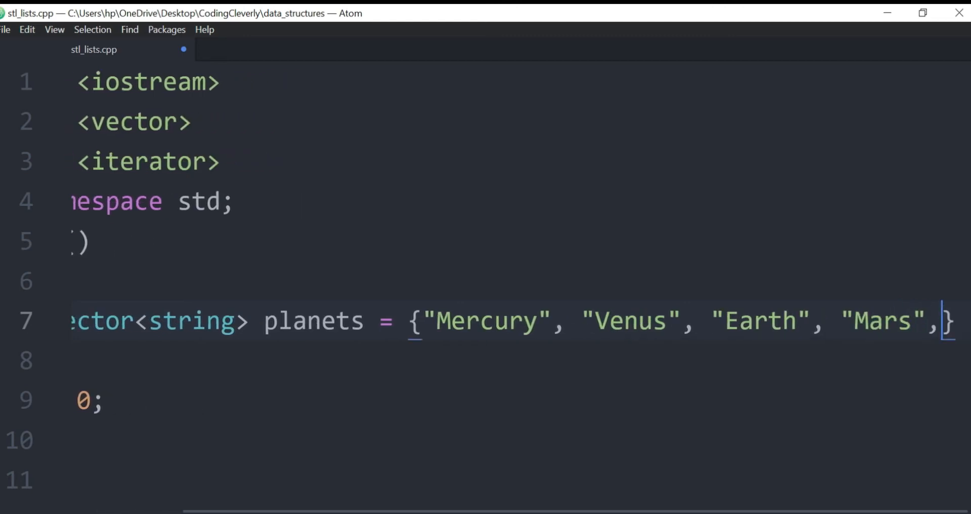
pyautogui.write('"Jupiter", ""')
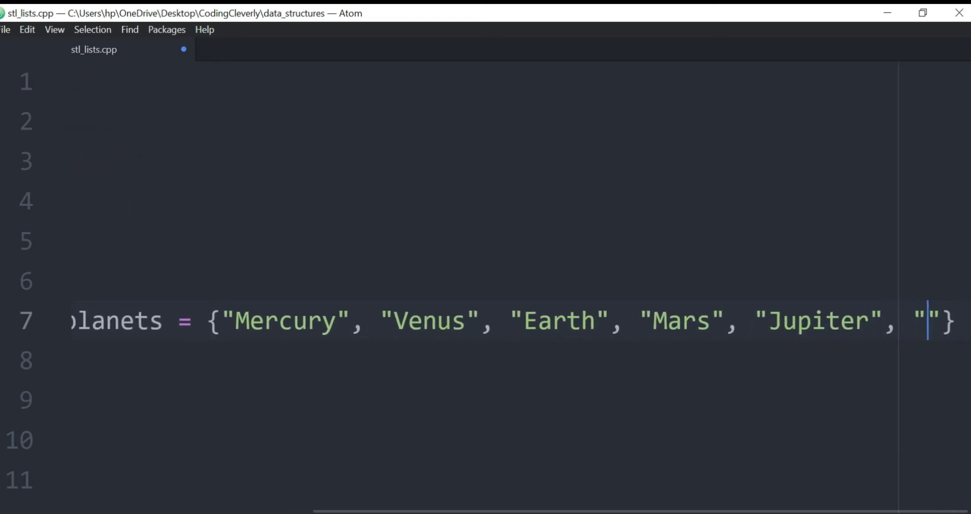
pyautogui.write('Saturn",')
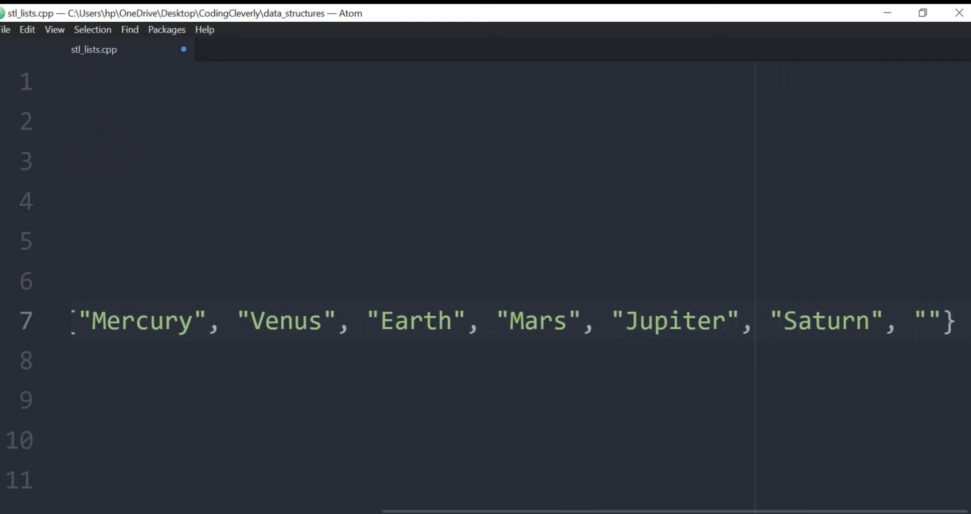
pyautogui.write('Urans')
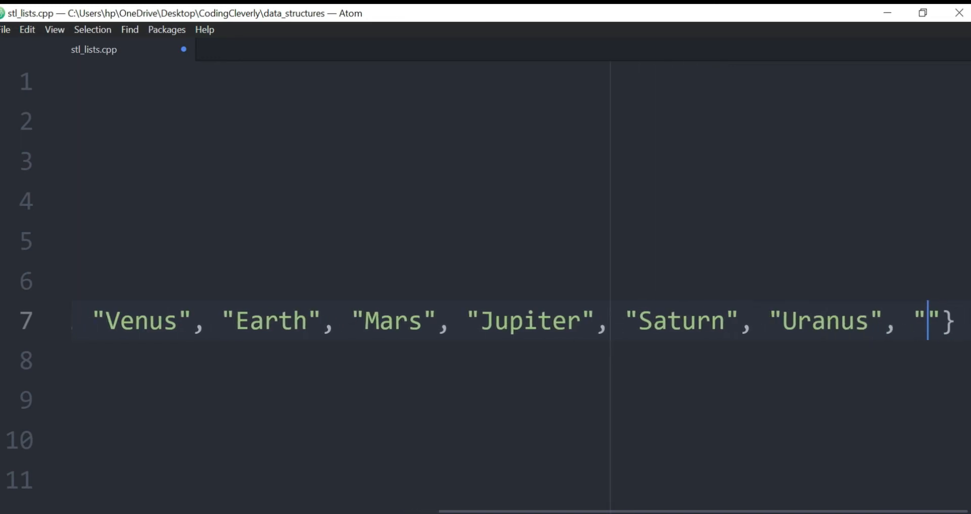
pyautogui.write('Neptune')
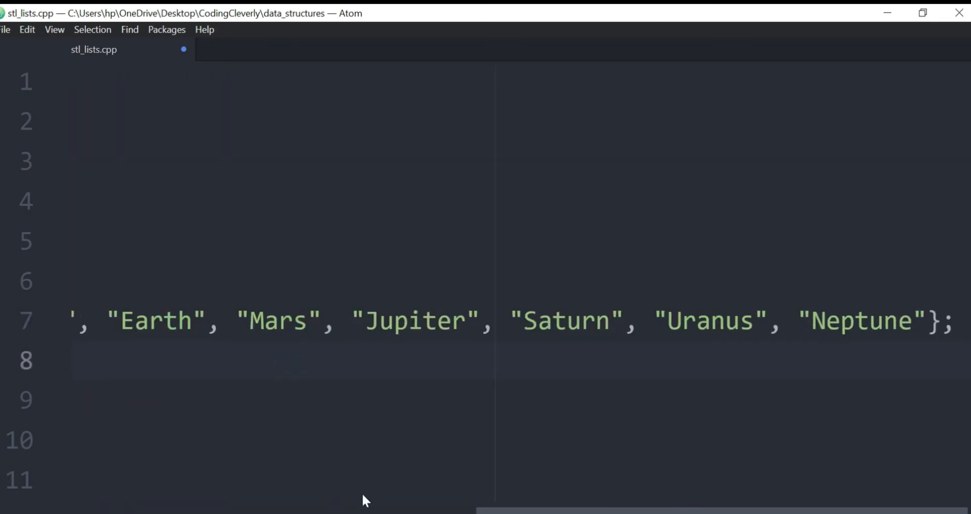
# Write the loop header for(int i = 0; i<planets.size(); i++).
pyautogui.hscroll(-3)
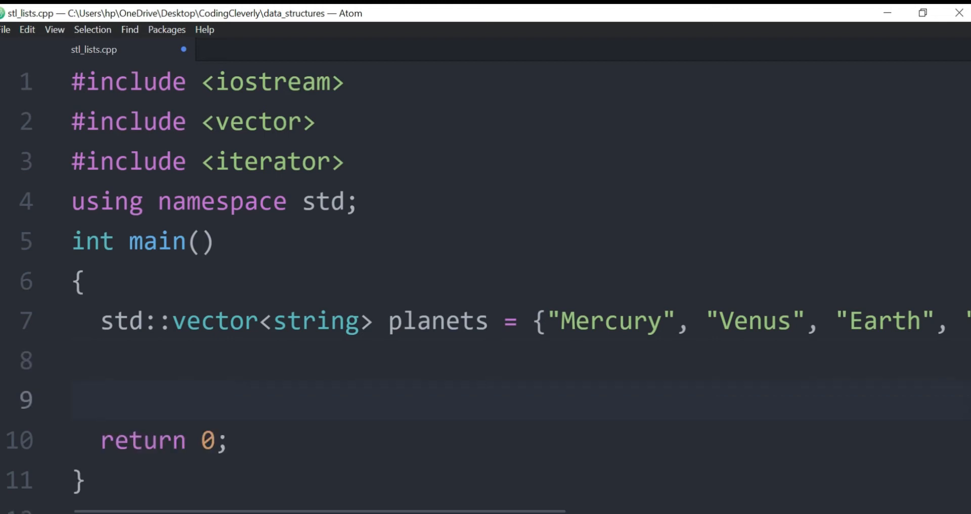
pyautogui.write('for(int)')
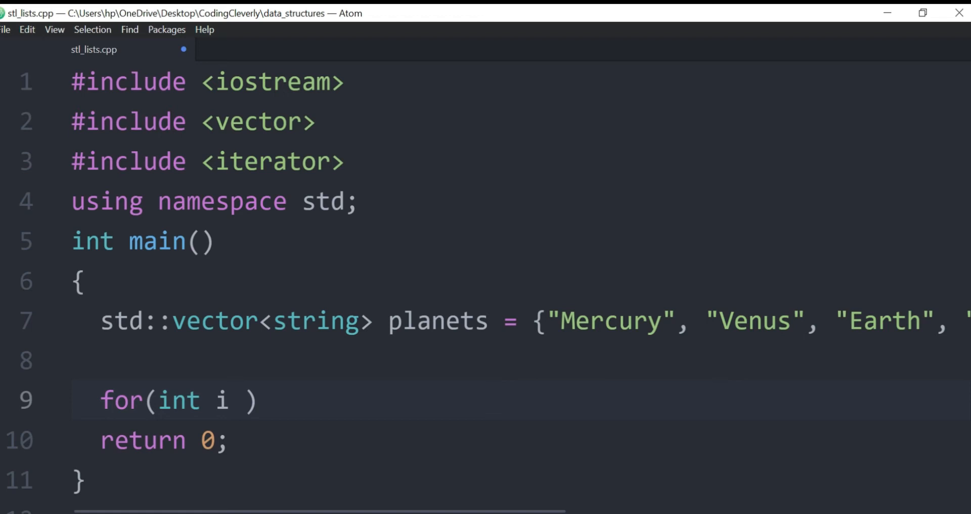
pyautogui.write('=0;')
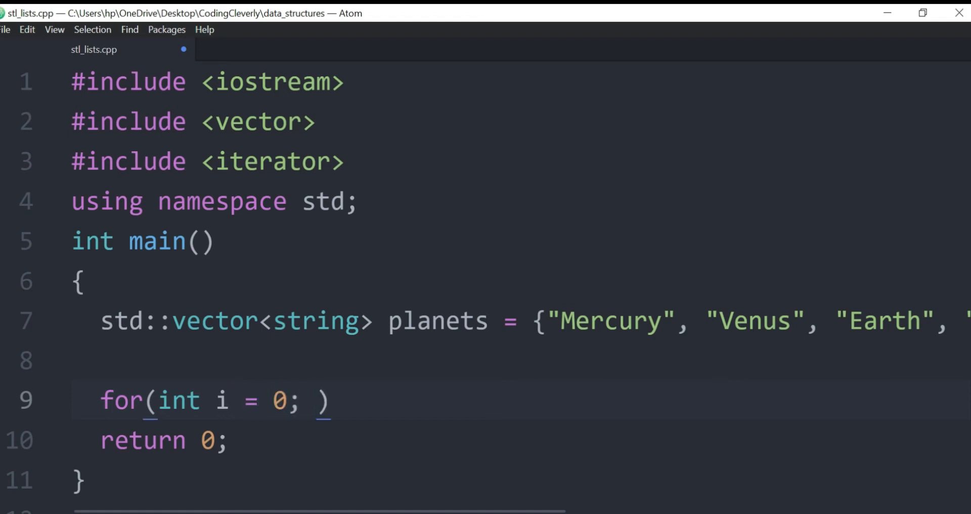
pyautogui.write('i<planets.size')
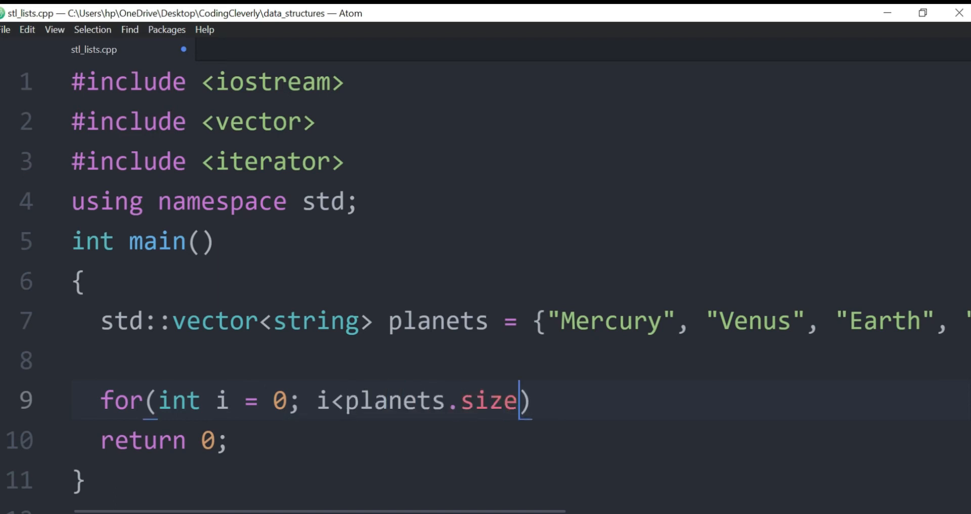
pyautogui.write('(); i++)')
pyautogui.write('{')
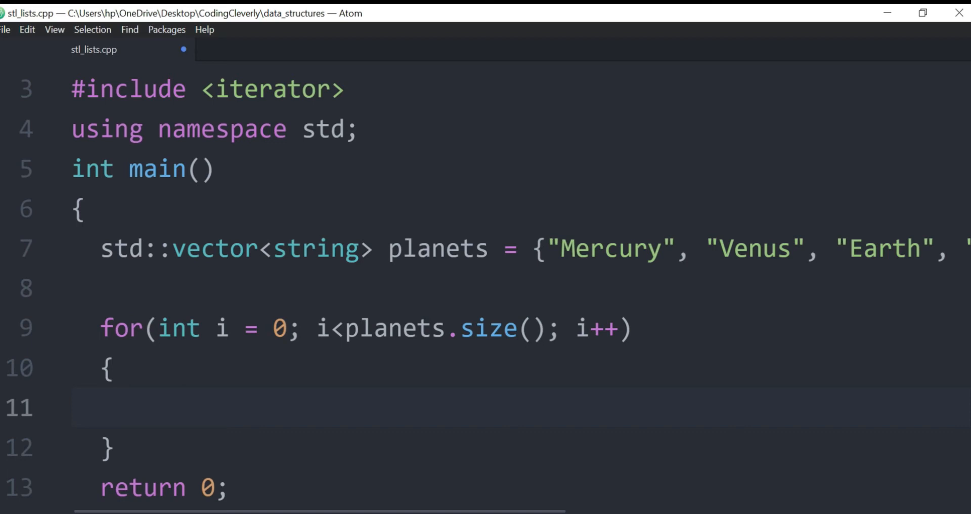
# Make the loop body print planets[i] followed by endl.
pyautogui.write('planr')
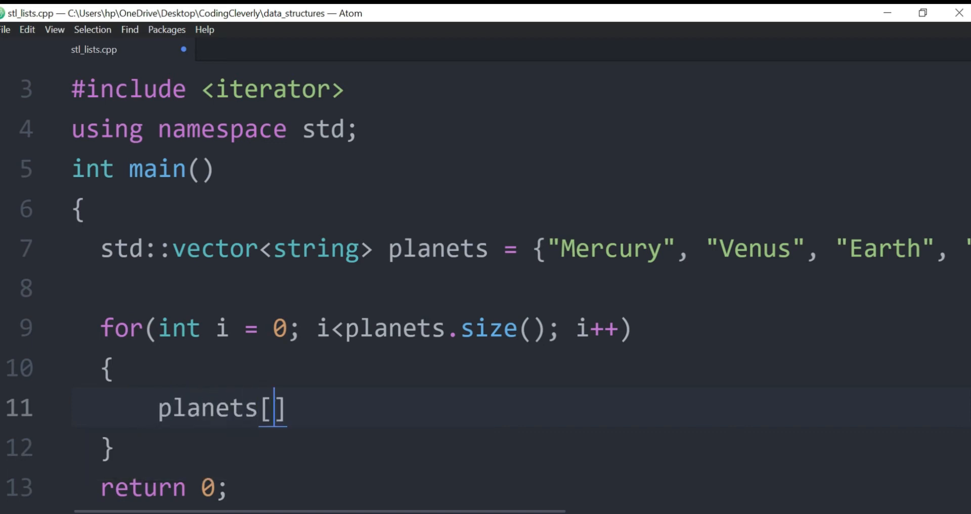
pyautogui.write('i')
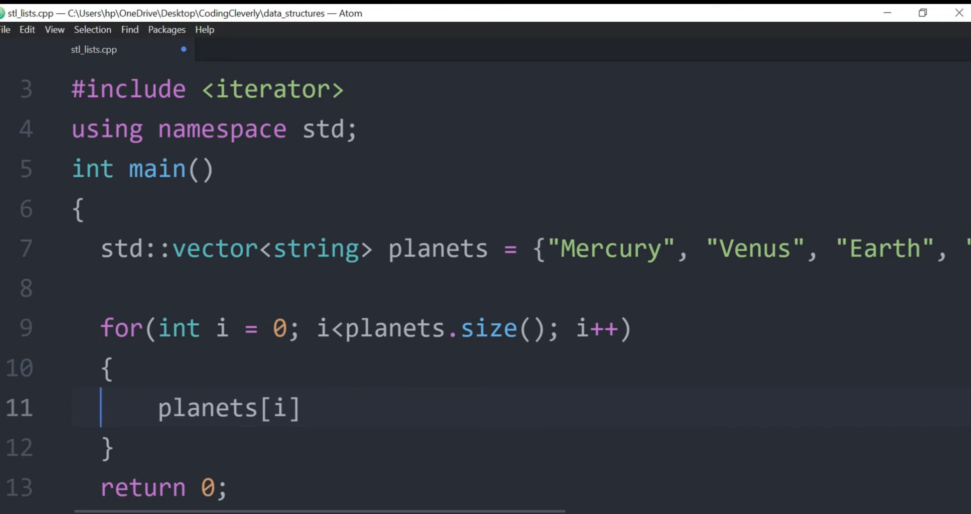
pyautogui.write('cout<<')
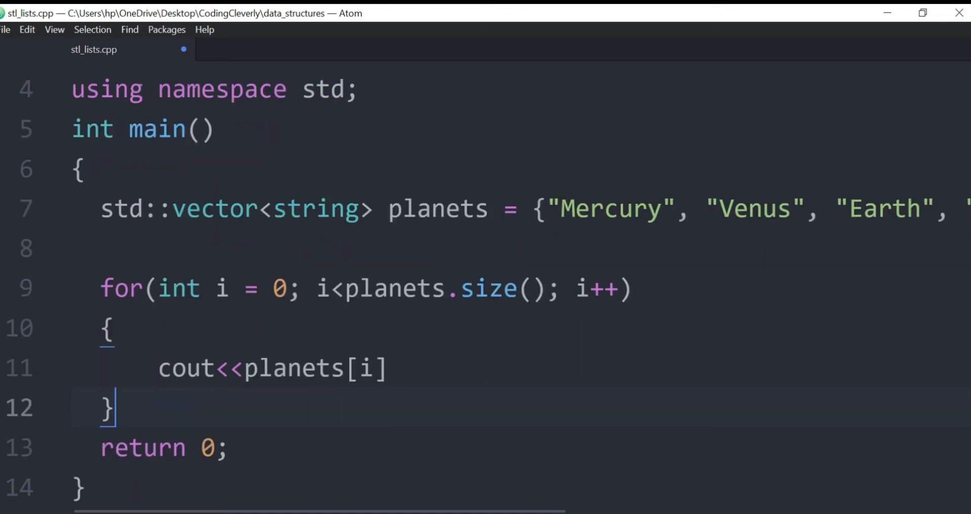
pyautogui.write('<<end;l')
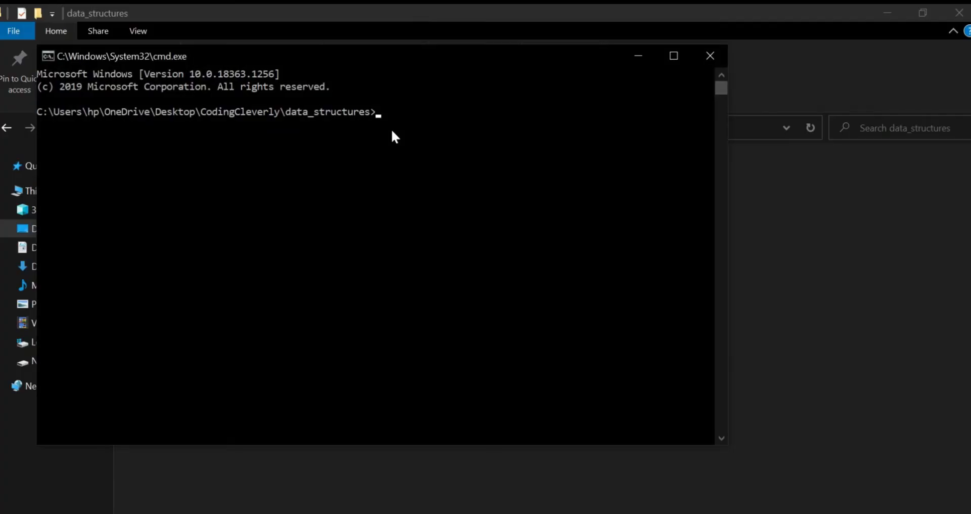
# Compile stl_lists.cpp with g++ in the command prompt.
pyautogui.write('g++')
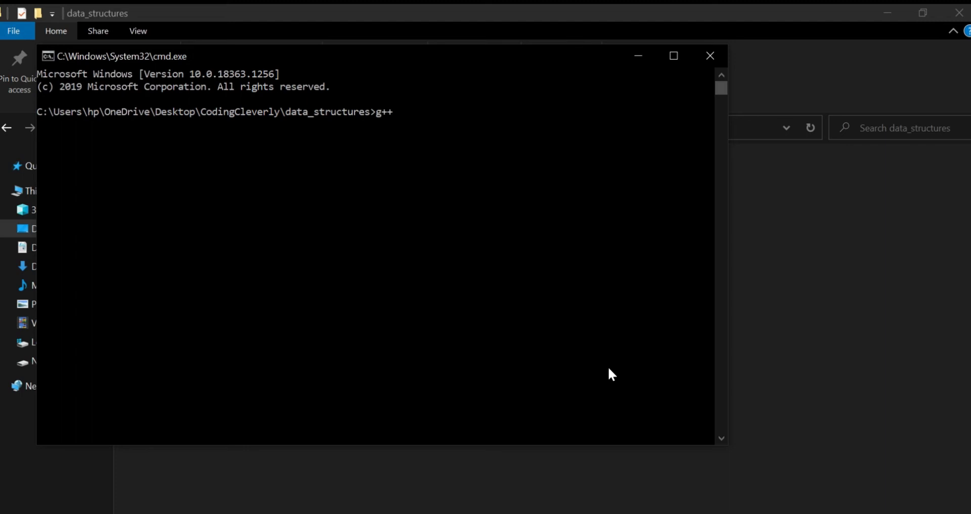
pyautogui.write('stl')
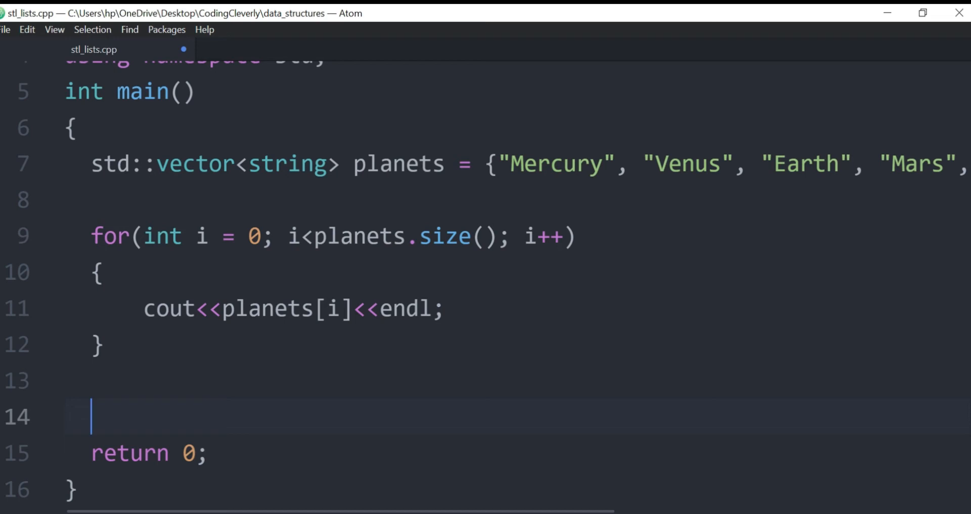
# Add a //ranged-based for loop comment and the header for(string planet : planets).
pyautogui.write('//r')
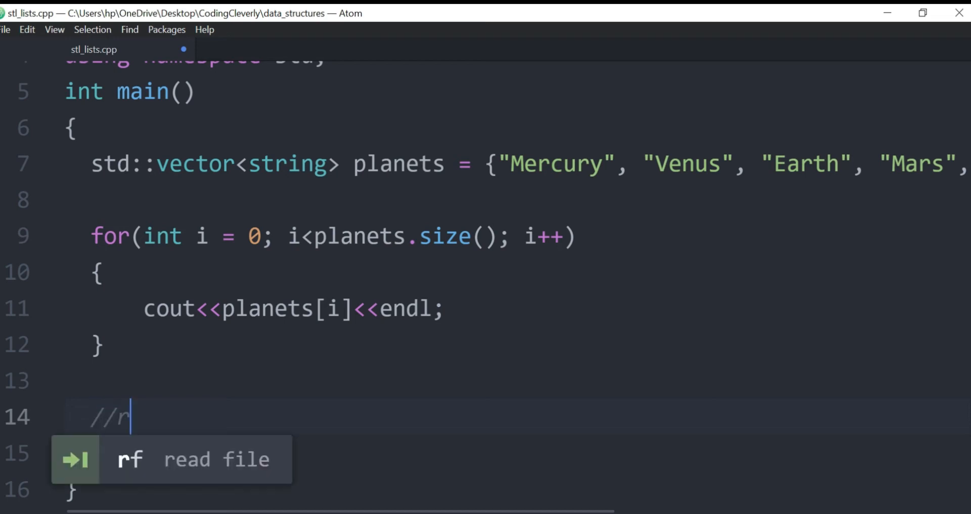
pyautogui.write('anged-based for Loop')
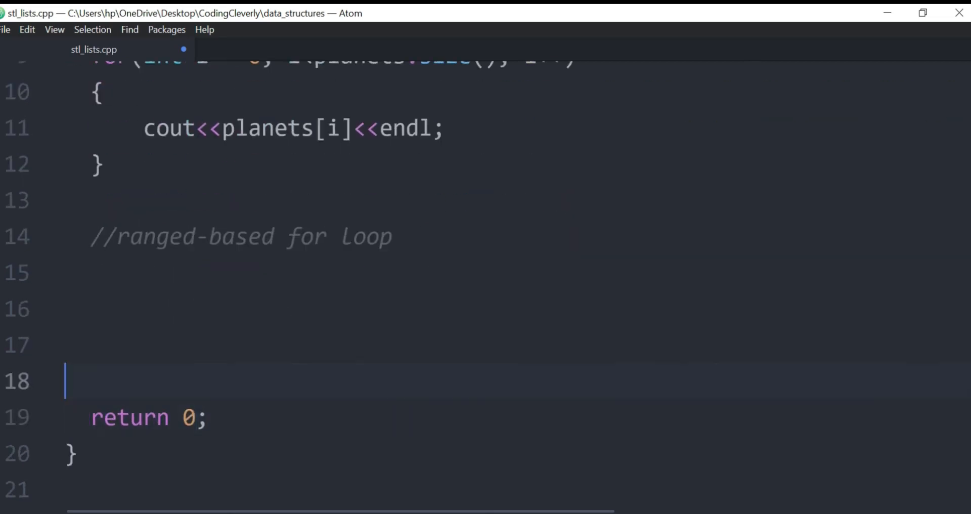
pyautogui.write('for(')
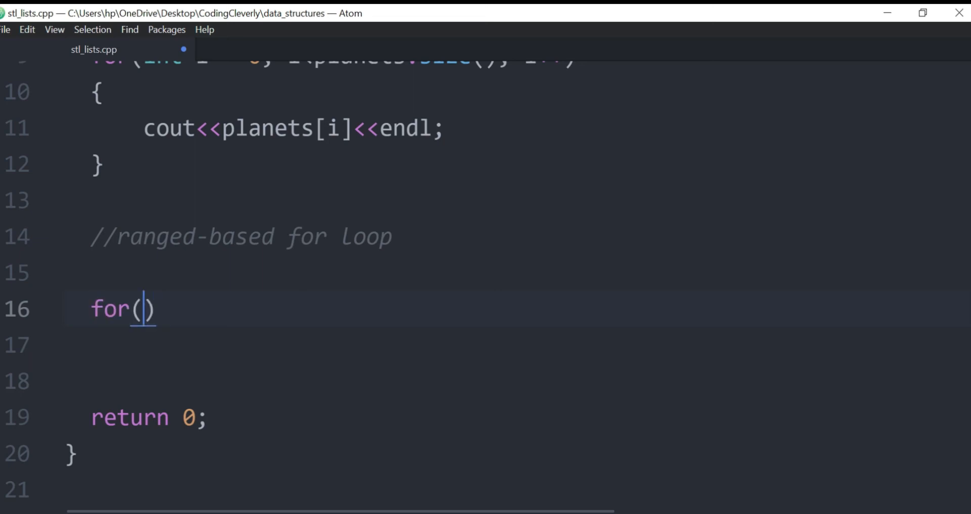
pyautogui.scroll(3)
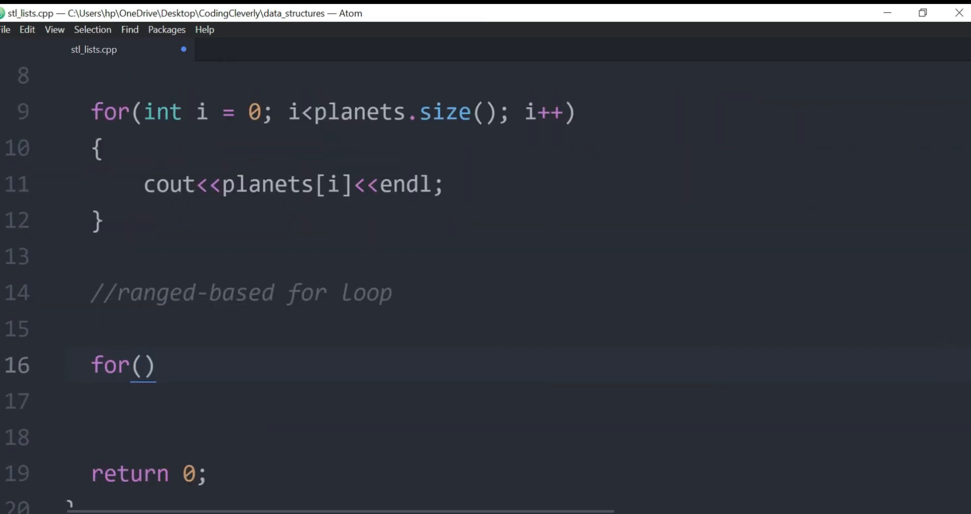
pyautogui.write('stringf')
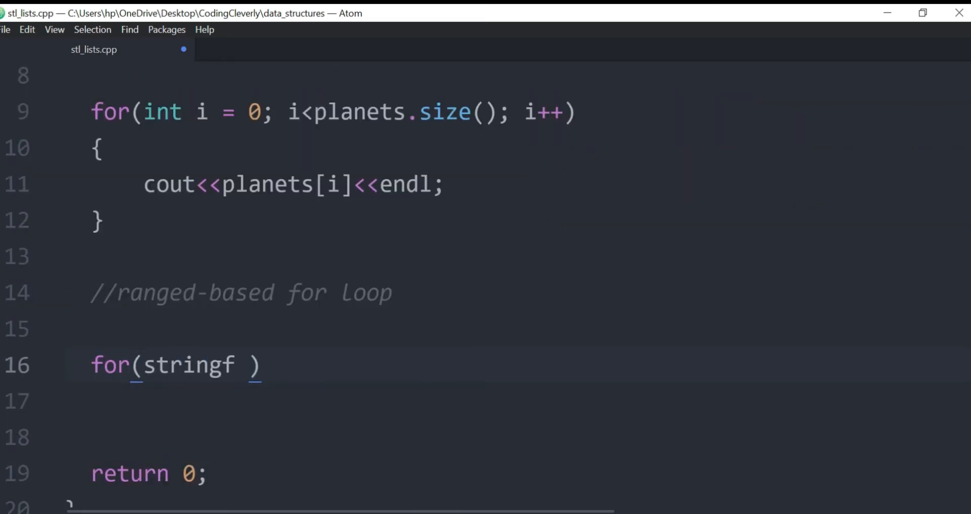
pyautogui.write('plane')
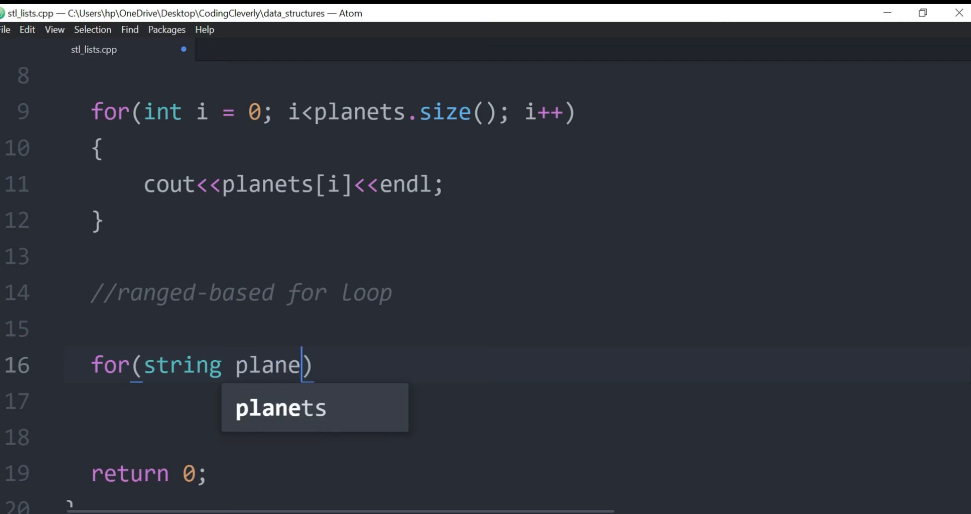
pyautogui.write(':')
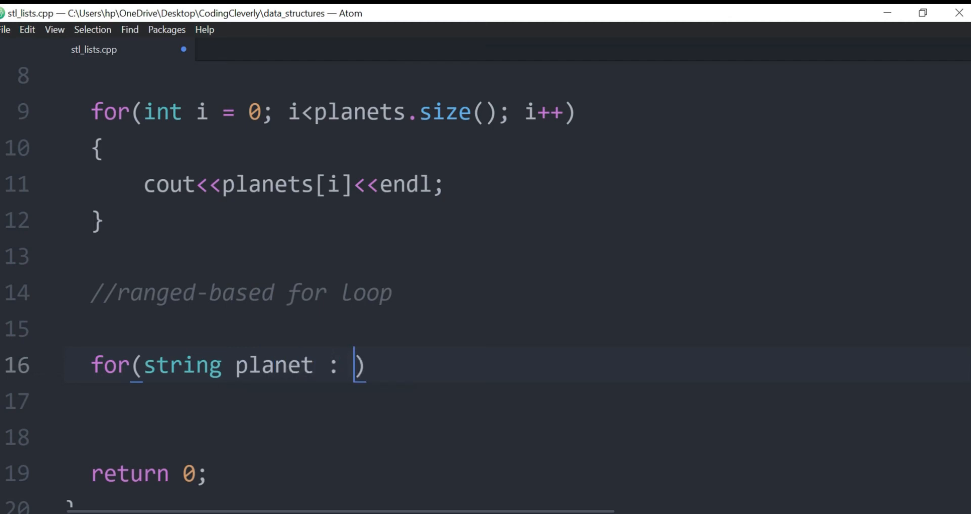
pyautogui.write('planets')
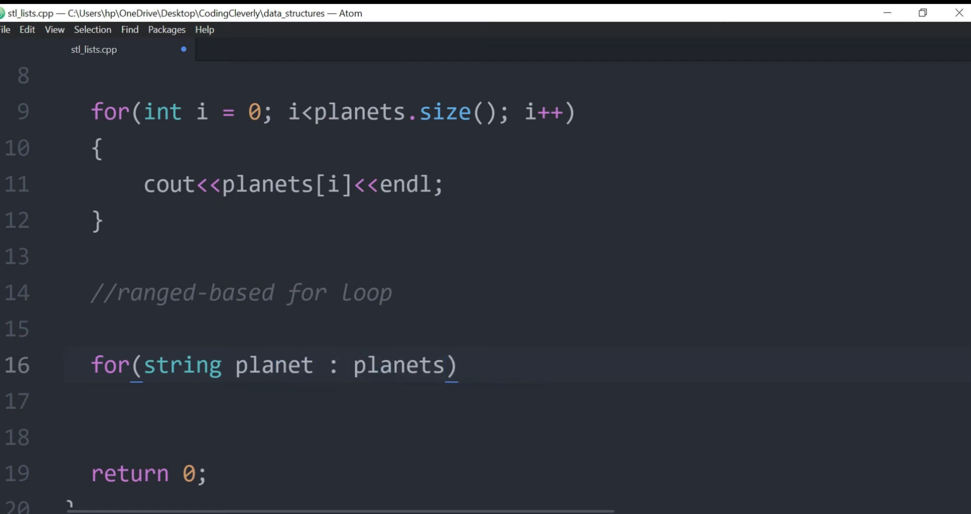
pyautogui.write('{')
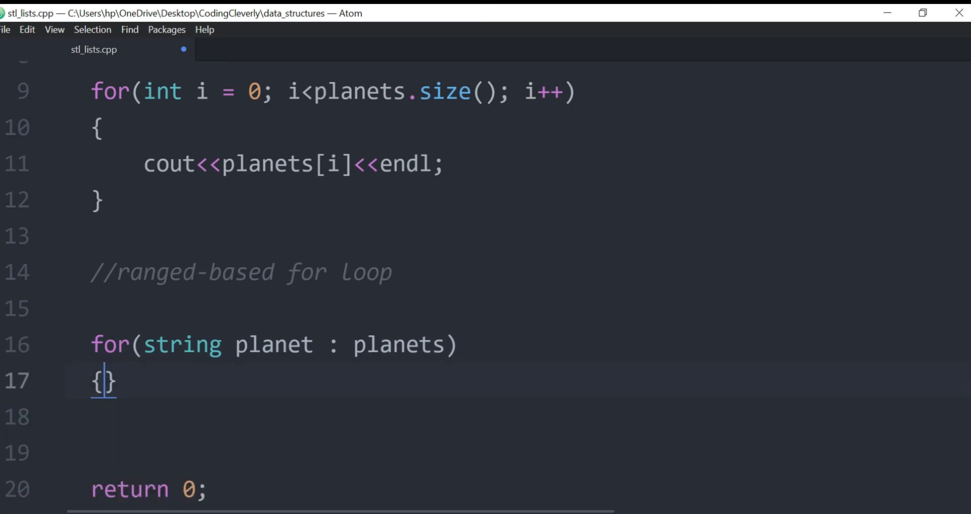
# Drop the braces and give the loop the body cout<<planet<<endl;.
pyautogui.press('Backspace')
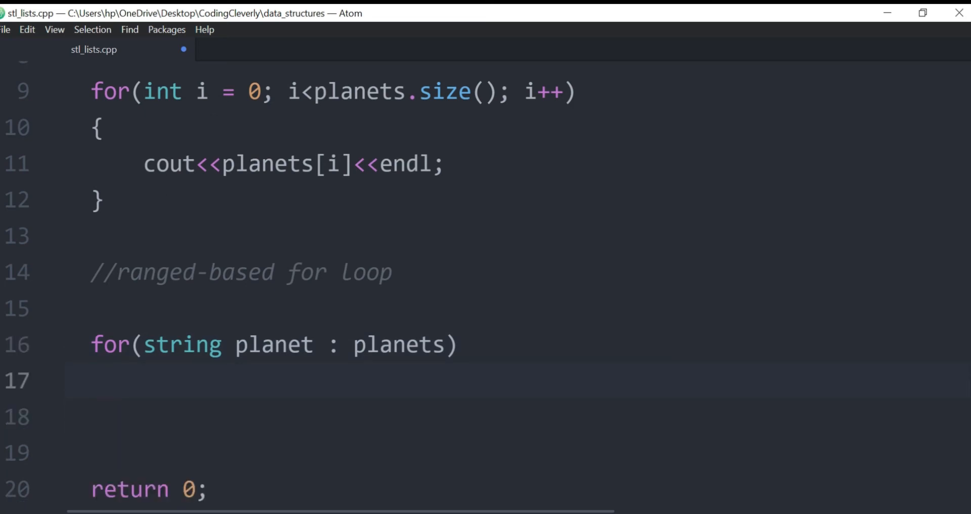
pyautogui.write('cout<<p')
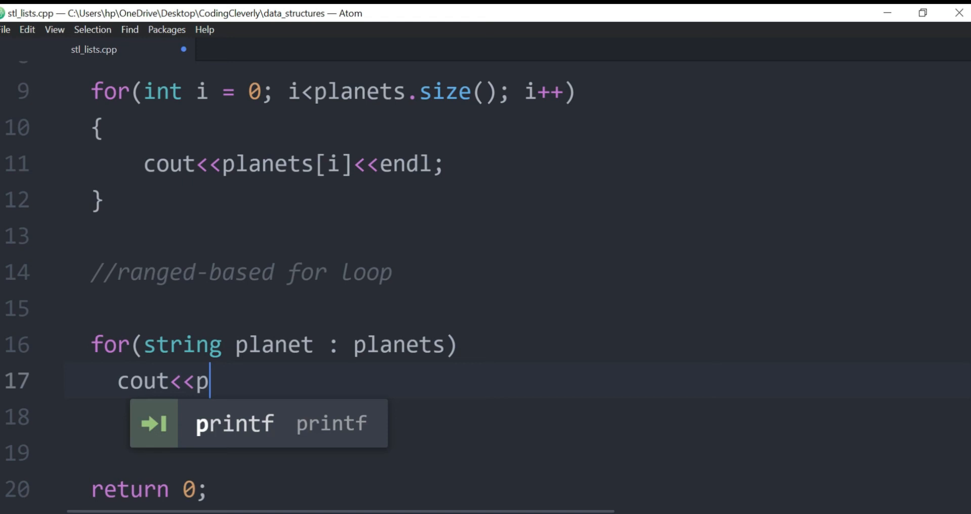
pyautogui.write('lanet<<endl')
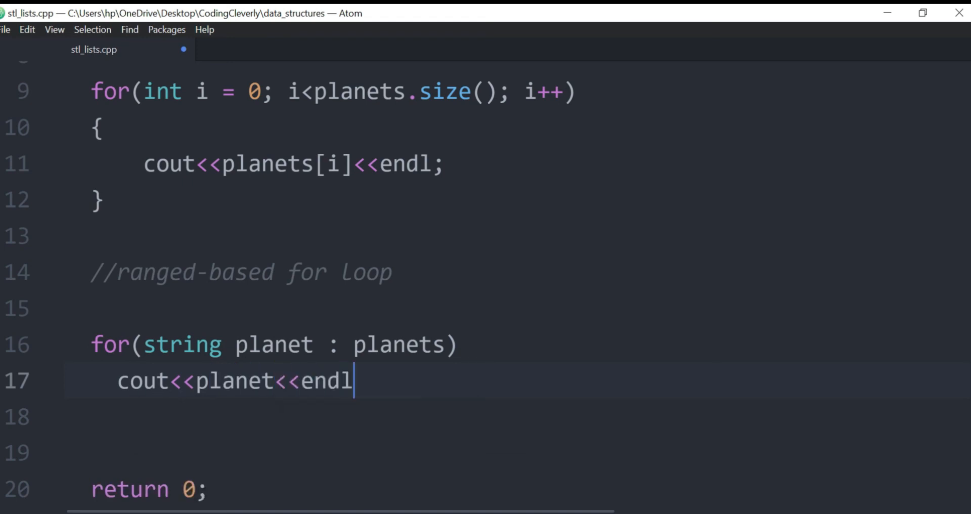
pyautogui.write('.')
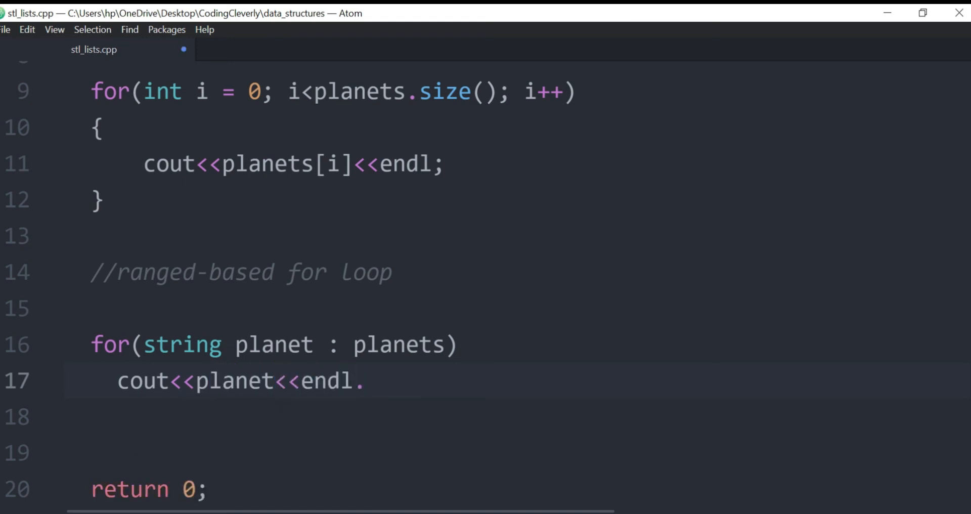
pyautogui.write(';/;')
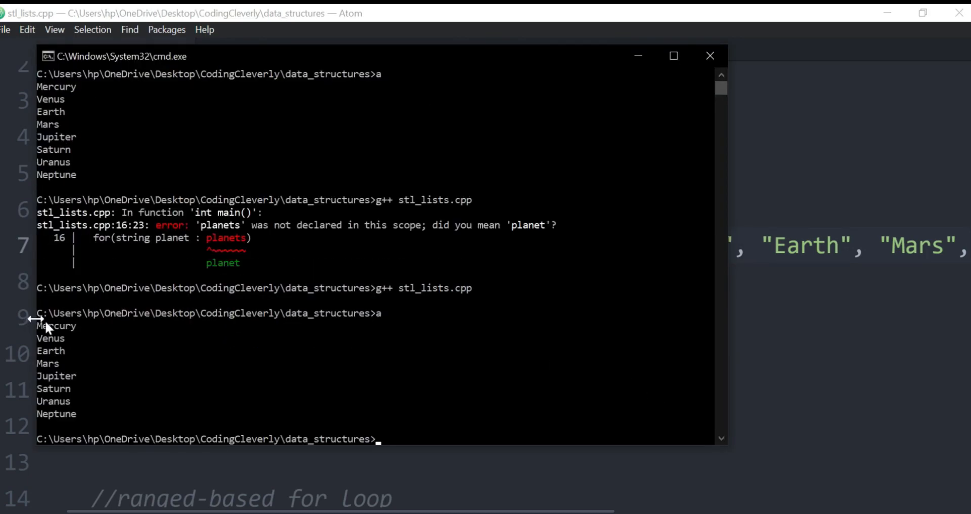
# Select the index-based loop lines so they can be commented out.
pyautogui.moveTo(37, 322); pyautogui.dragTo(81, 409)
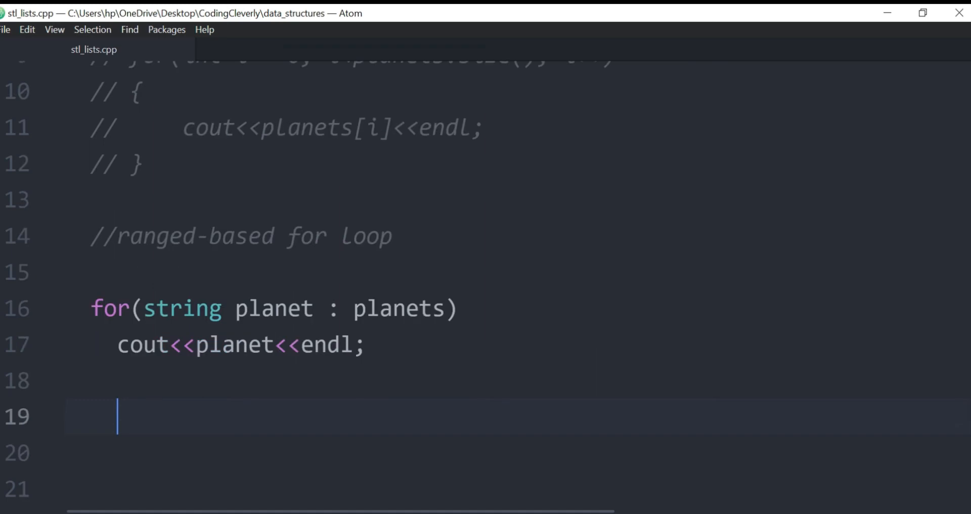
# Replace the string planet declaration with vector<string>::iterator, accepting autocomplete.
pyautogui.press('enter')
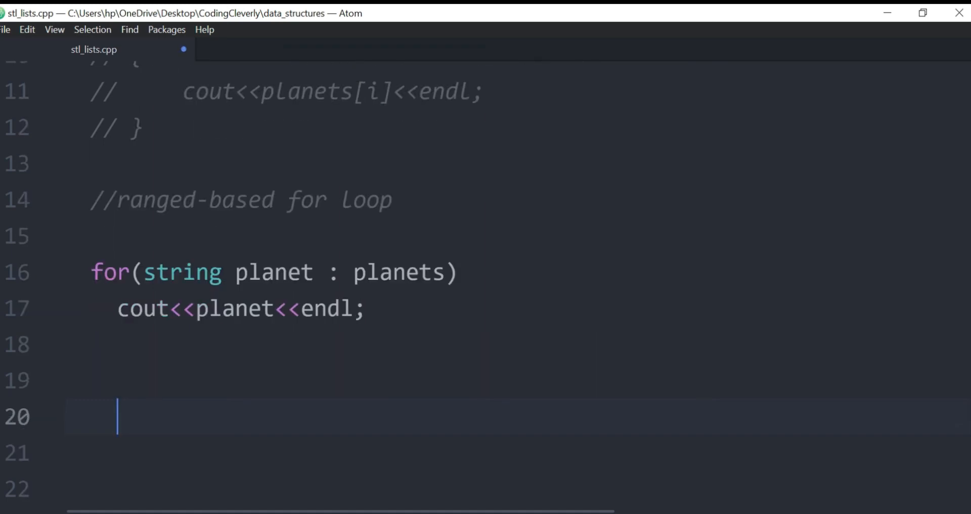
pyautogui.click(261, 271)
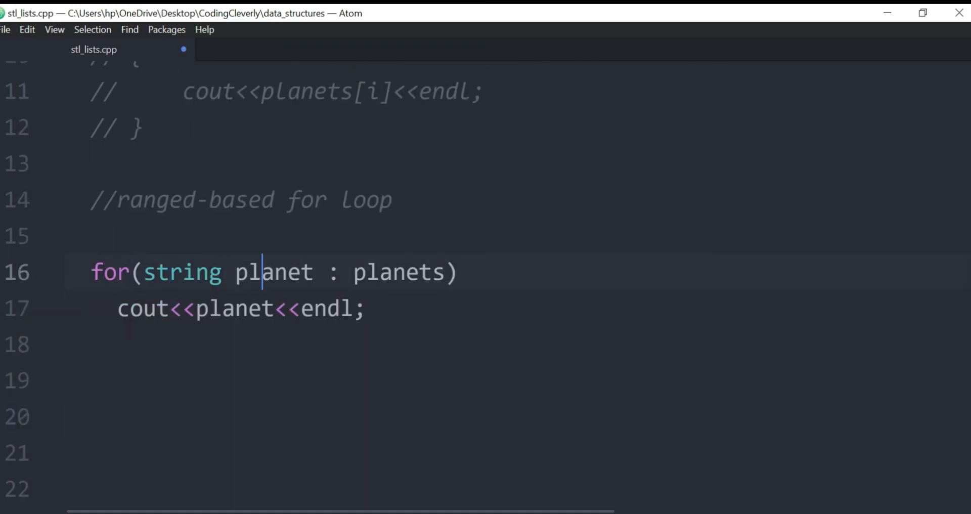
pyautogui.press('Backspace')
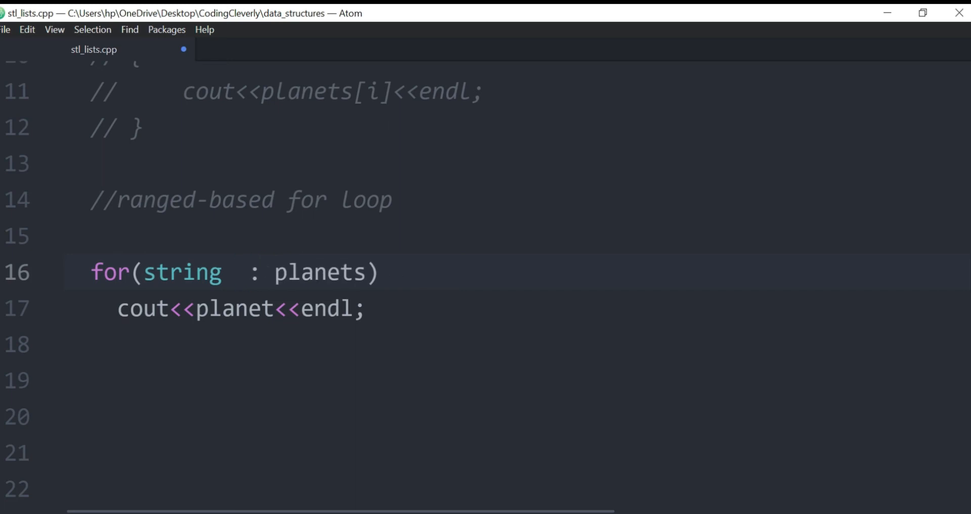
pyautogui.press('Backspace')
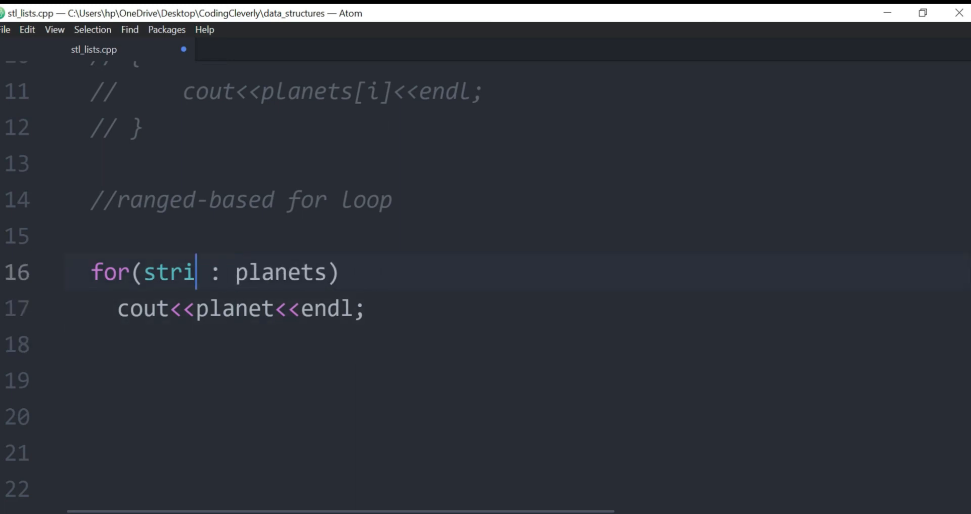
pyautogui.press('Backspace')
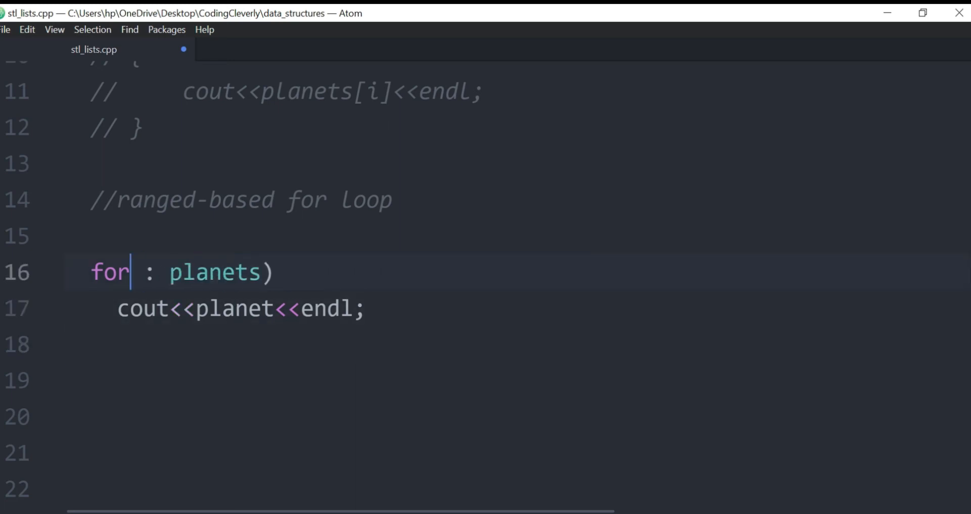
pyautogui.write('(vector<?')
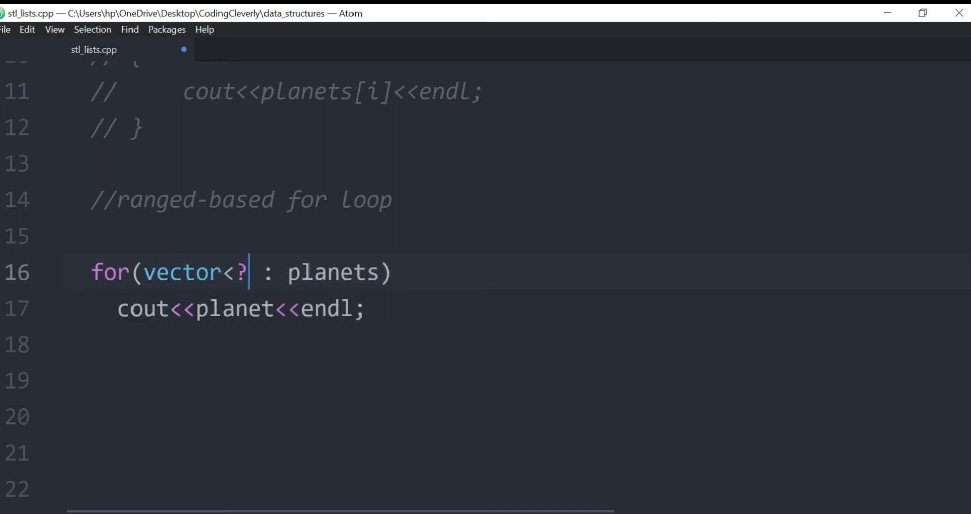
pyautogui.write('string>')
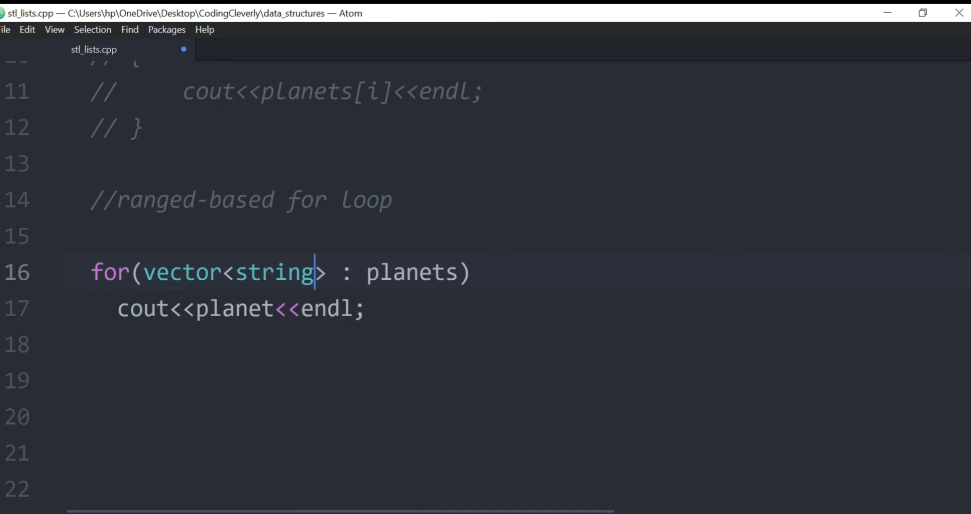
pyautogui.write('::i')
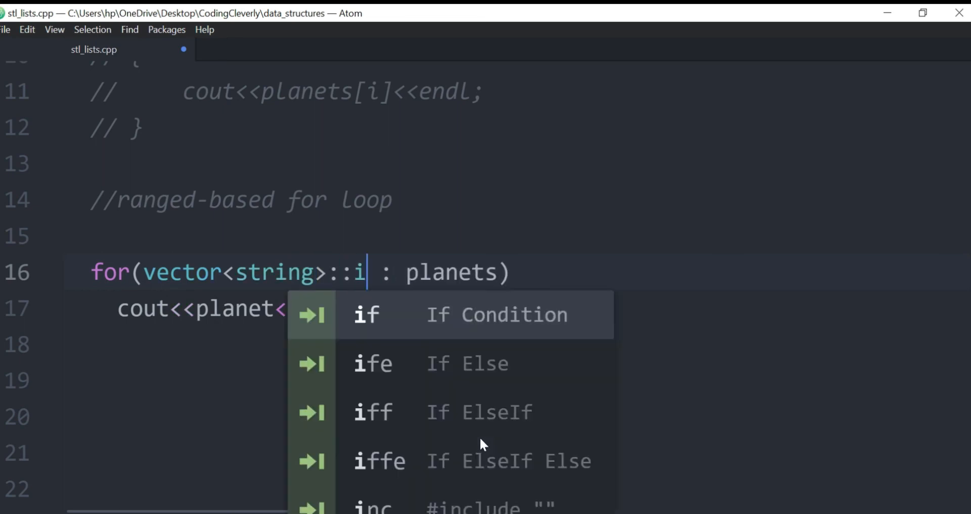
pyautogui.write('tera')
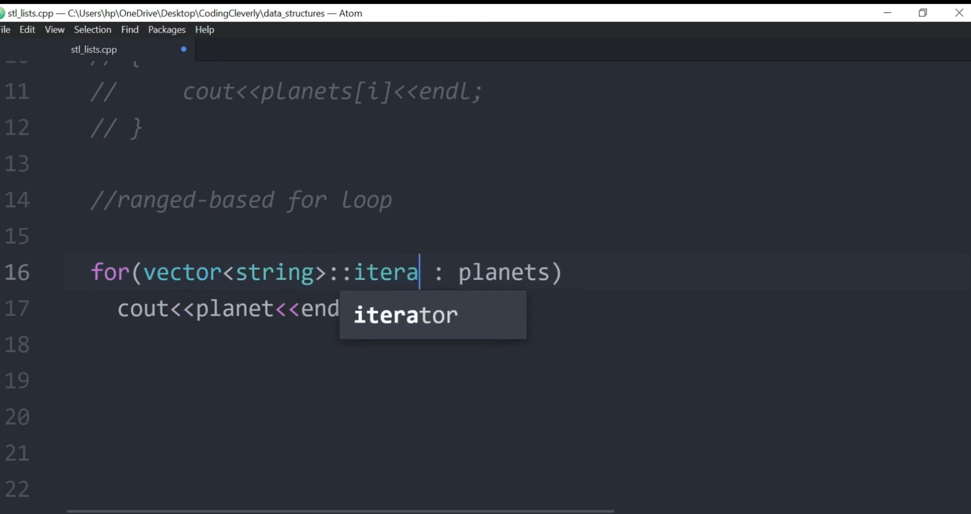
pyautogui.press('Tab')
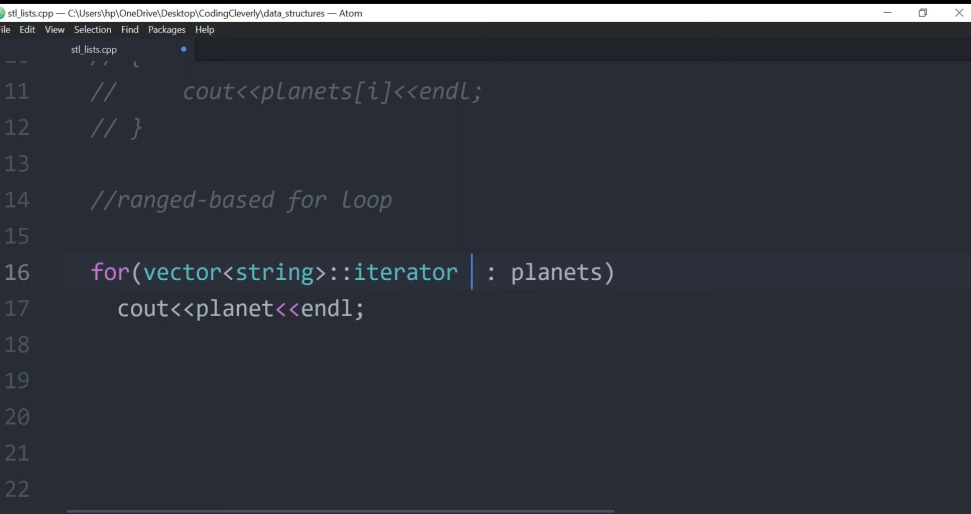
# Add it = planets.begin(); it != planets.end(); to the loop header.
pyautogui.write('it')
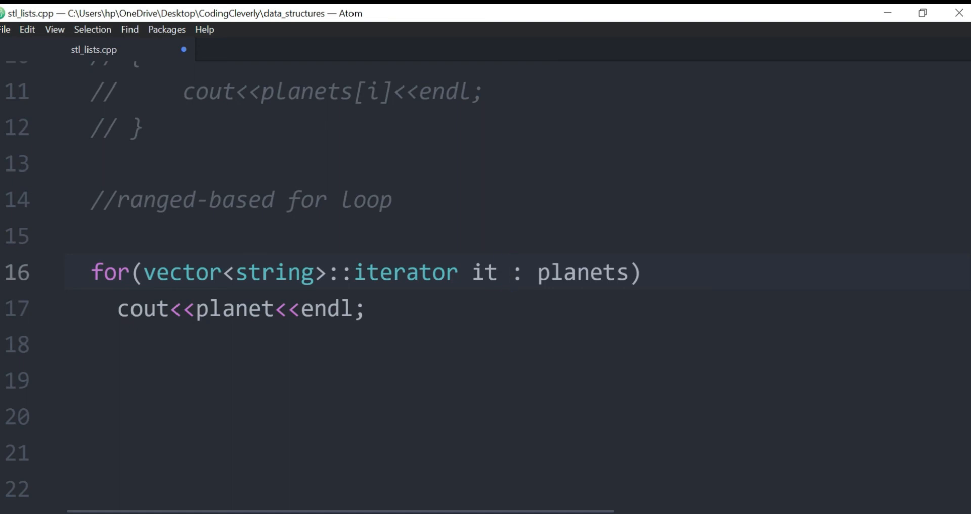
pyautogui.write('=')
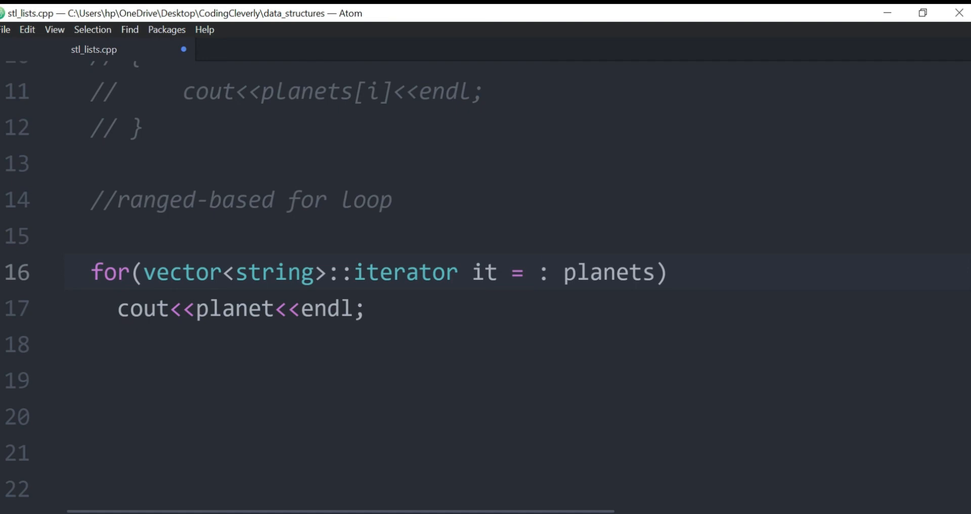
pyautogui.write('planets')
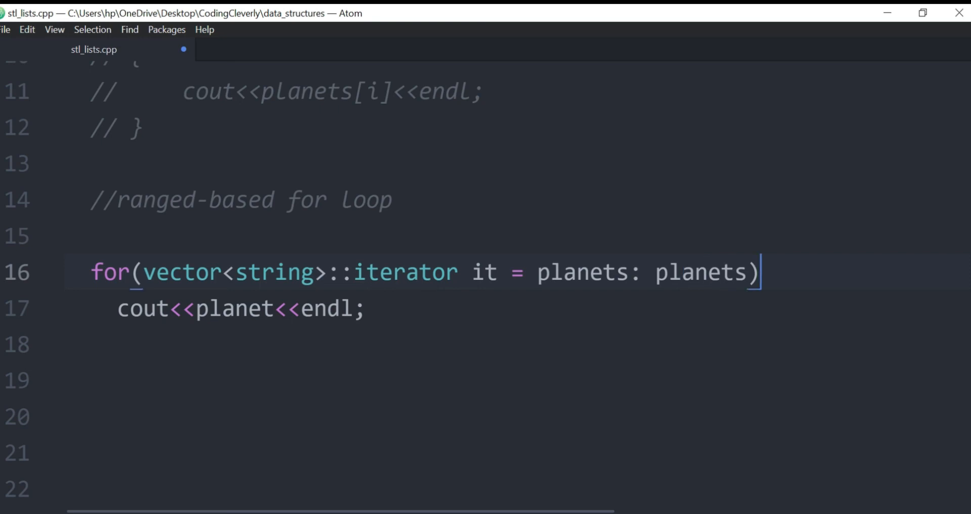
pyautogui.write(';')
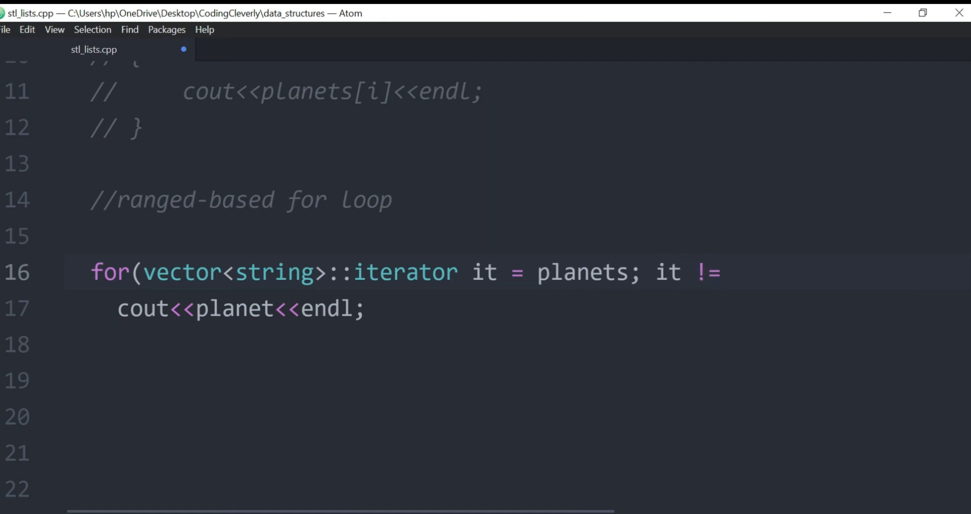
pyautogui.click(643, 272)
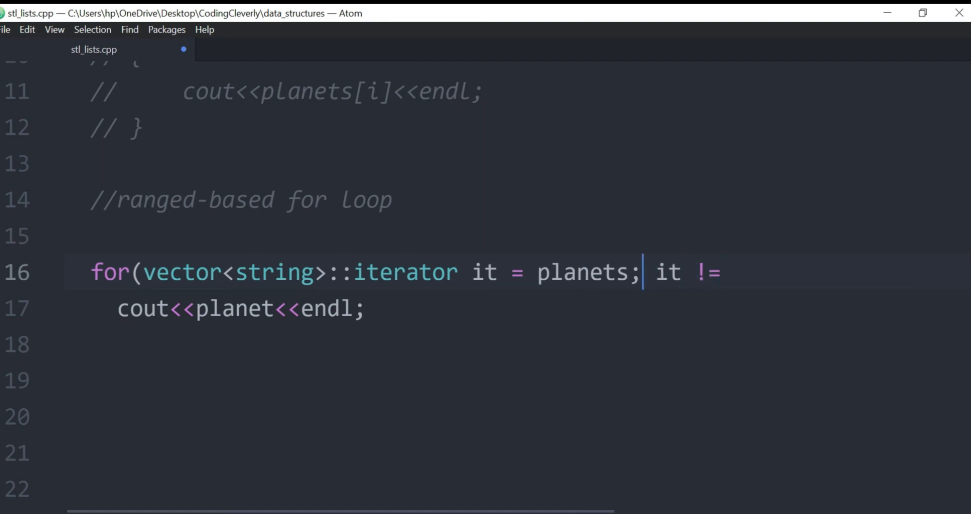
pyautogui.write('.')
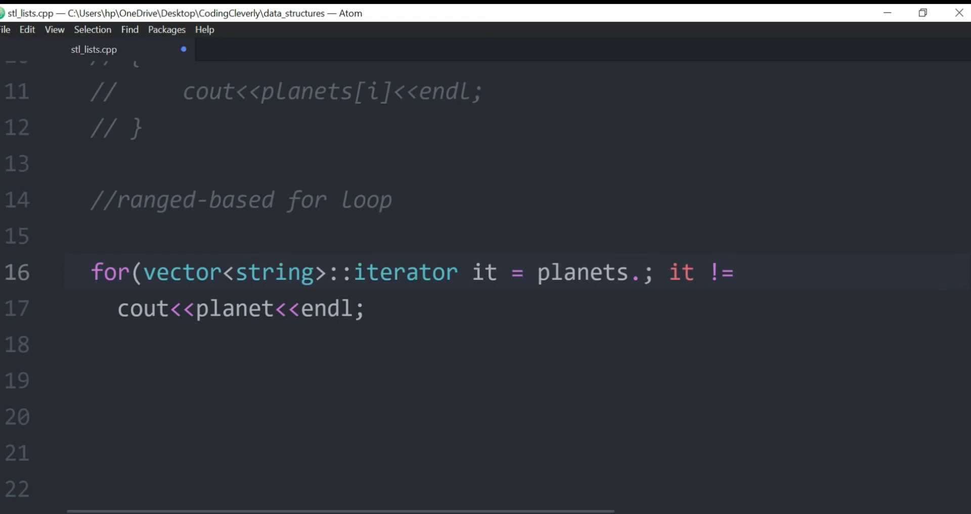
pyautogui.write('bego')
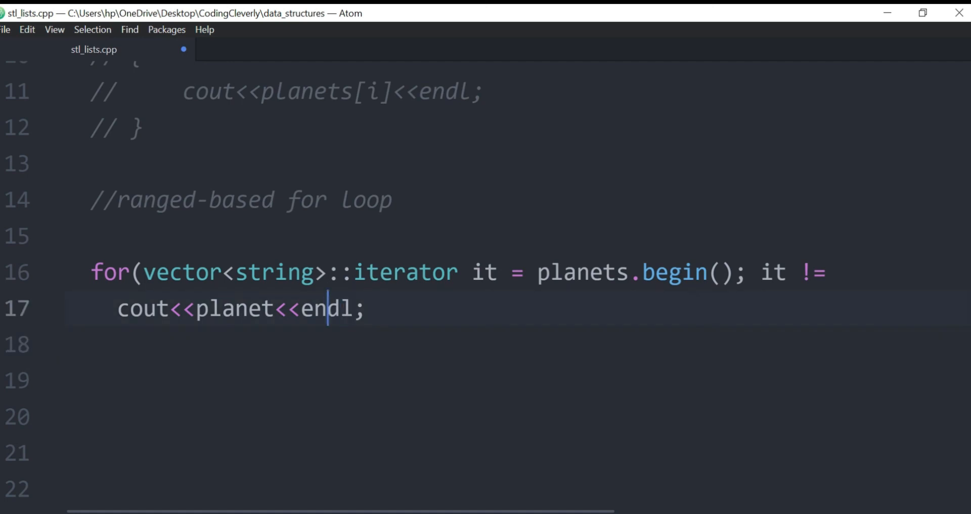
pyautogui.write('planets.end(')
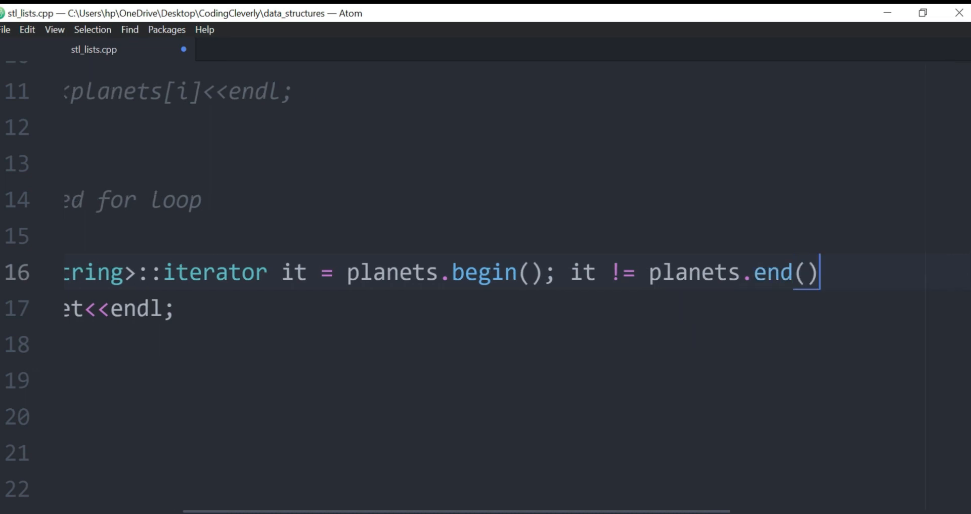
pyautogui.write(';')
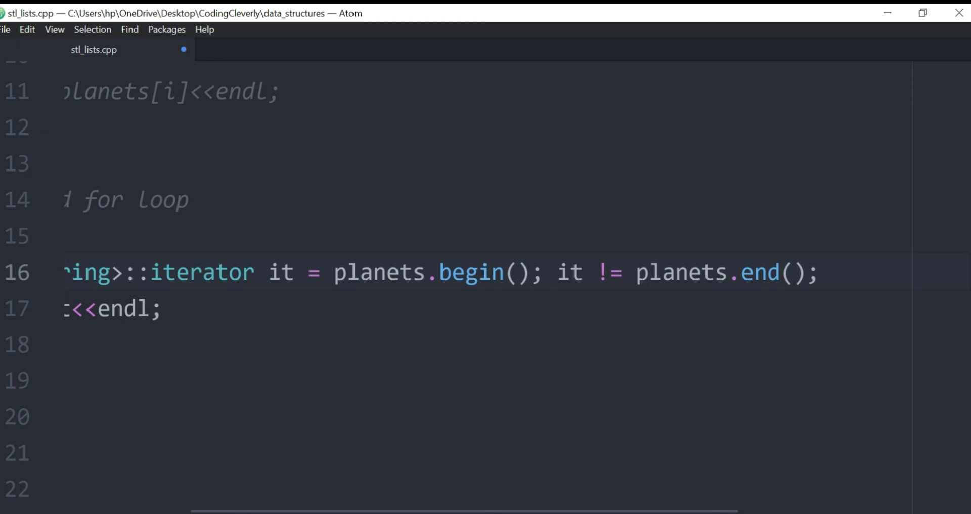
# Finish the header with it++ and move to planet on line 17.
pyautogui.click(820, 272)
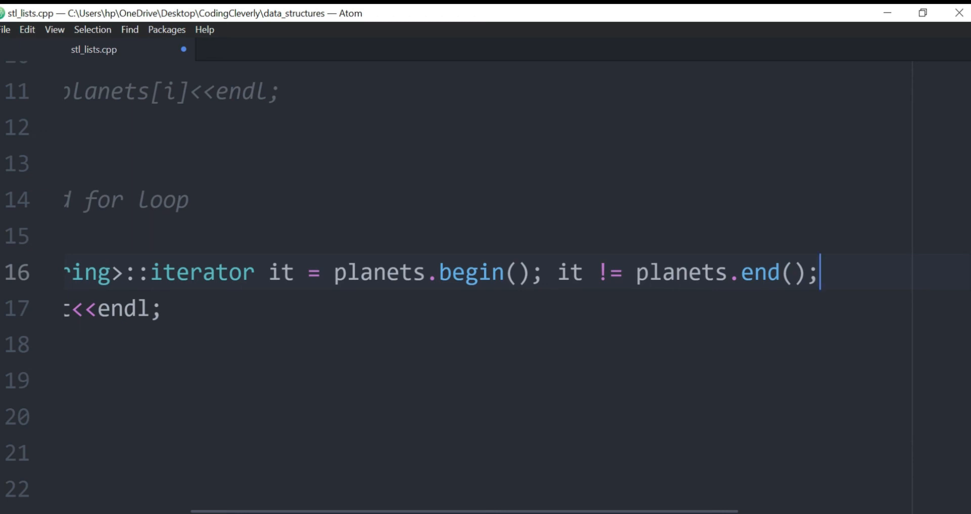
pyautogui.write('i')
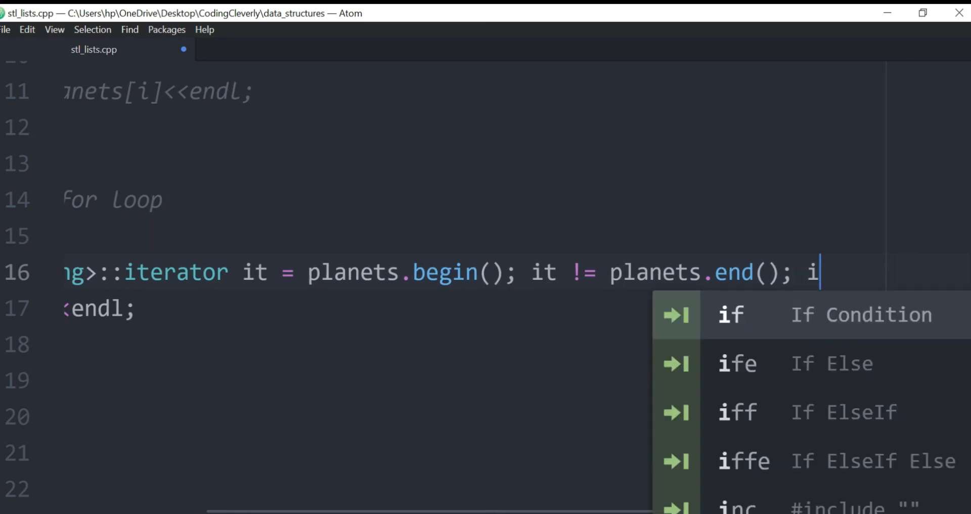
pyautogui.press('Backspace')
pyautogui.write('t')
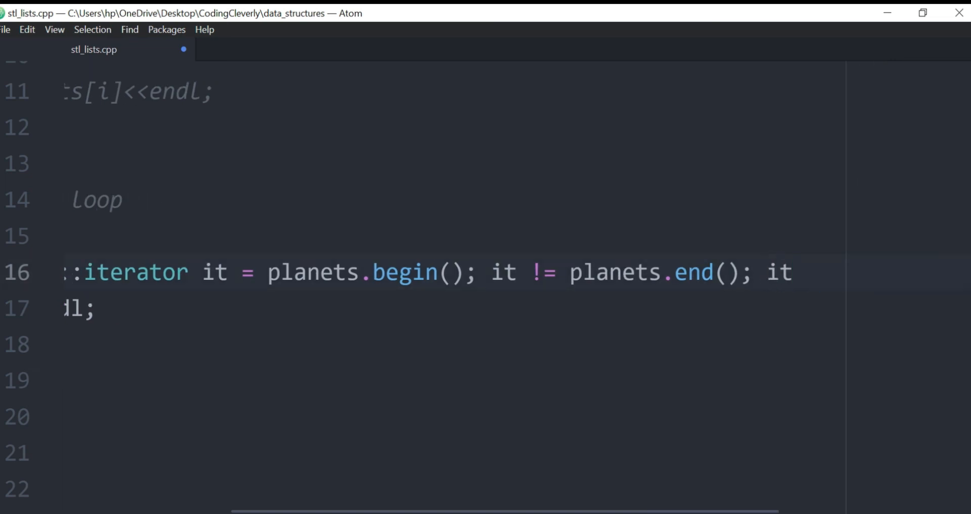
pyautogui.write('++')
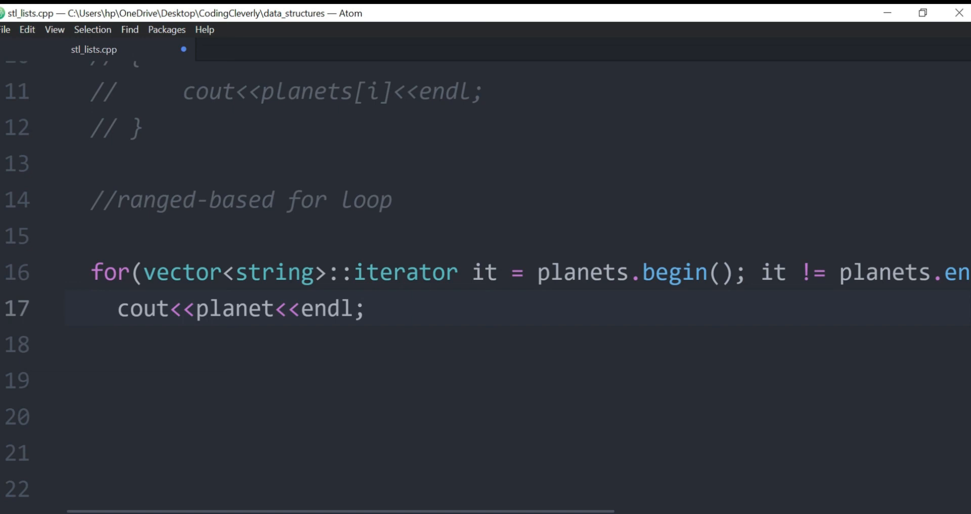
pyautogui.click(117, 307)
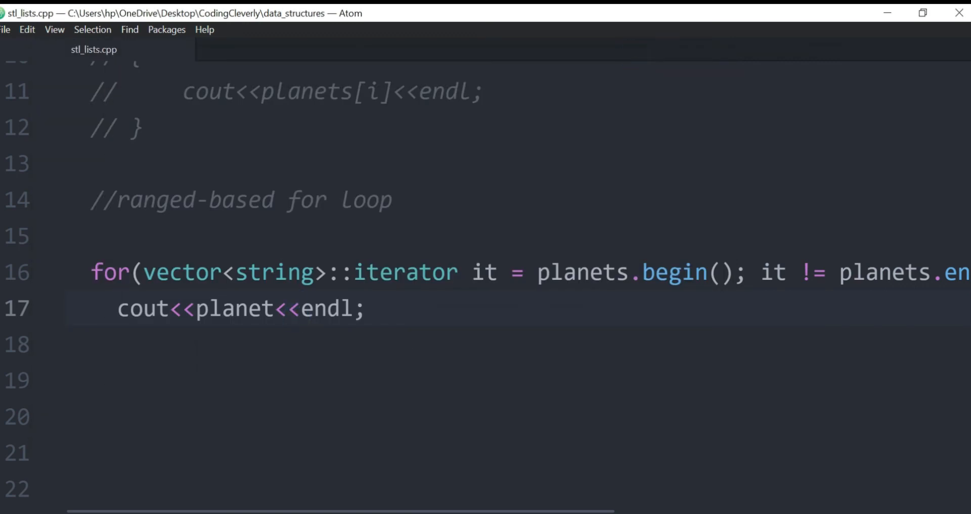
# Change the loop body to cout<<*it<<endl;.
pyautogui.press('BackSpace')
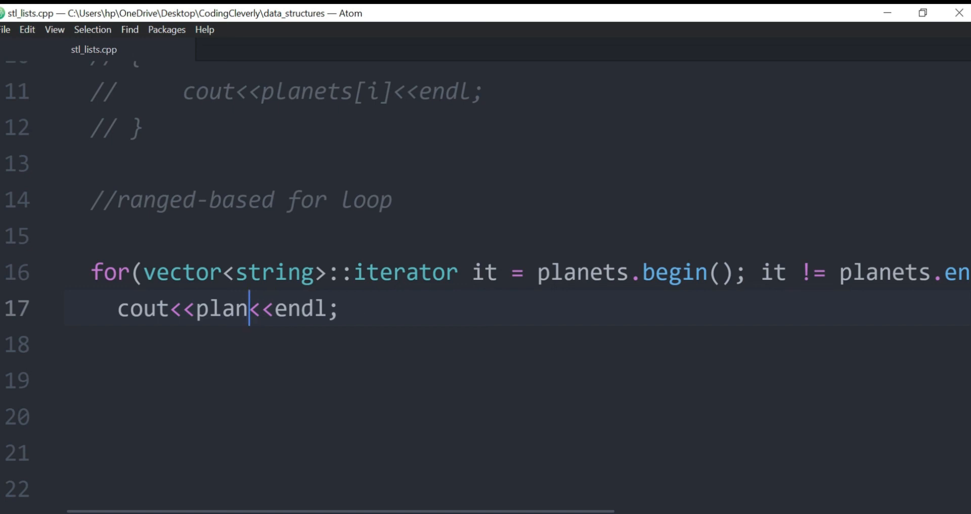
pyautogui.write('*')
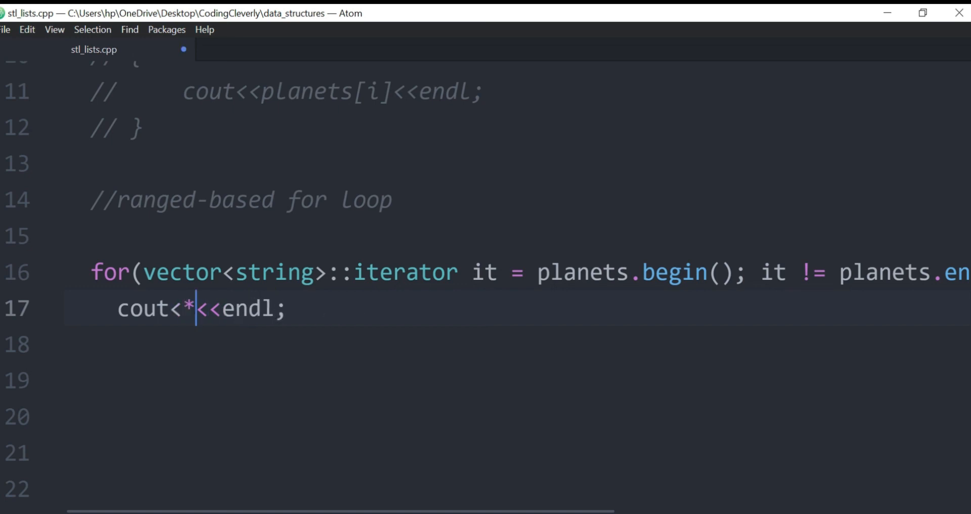
pyautogui.write('it<<')
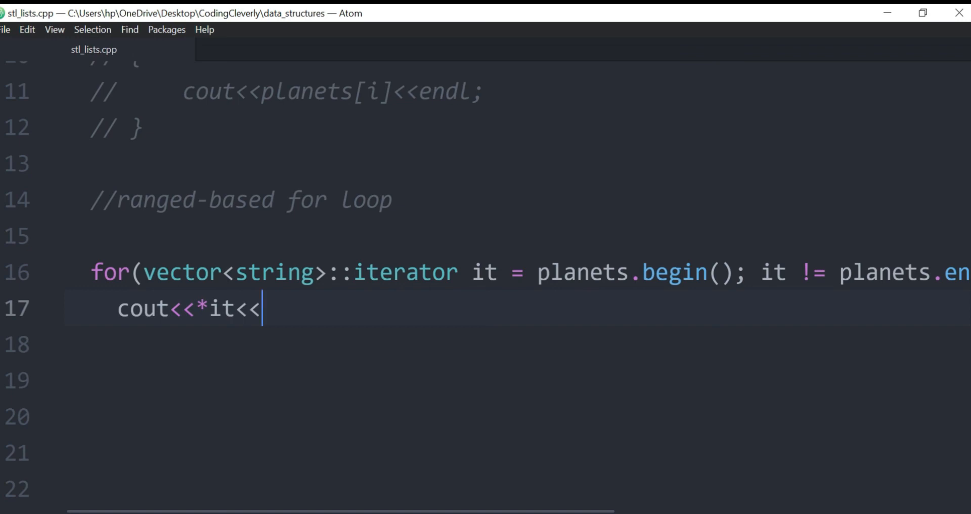
pyautogui.write('endl;')
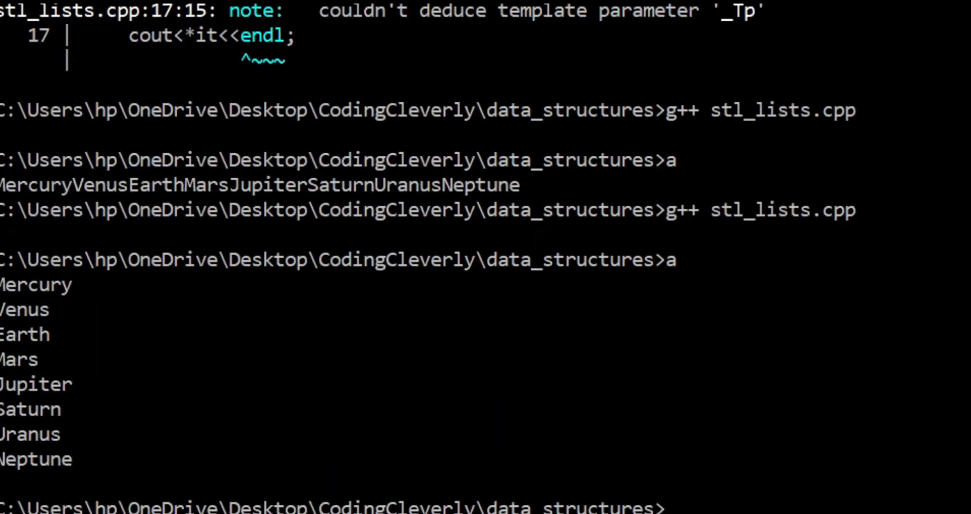
# Highlight the first printed planet name in the cmd output to check the run.
pyautogui.doubleClick(36, 284)
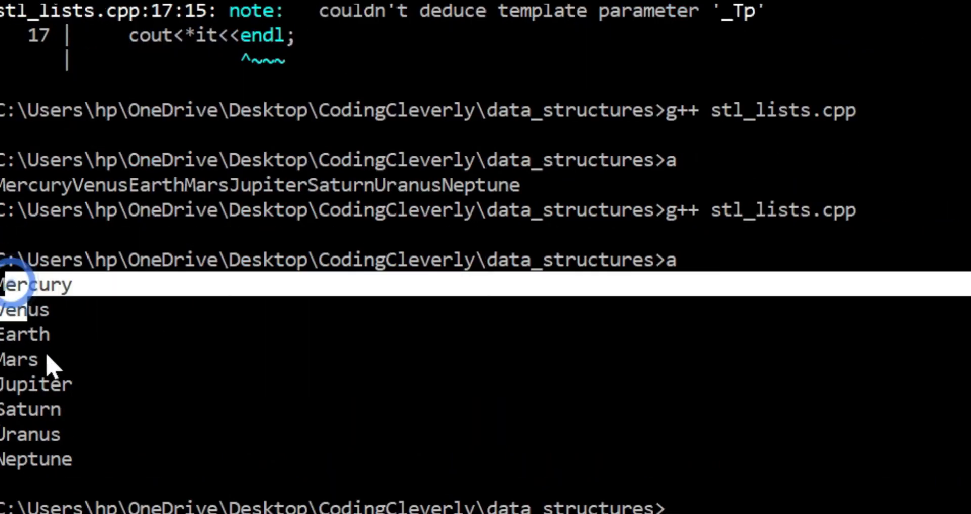